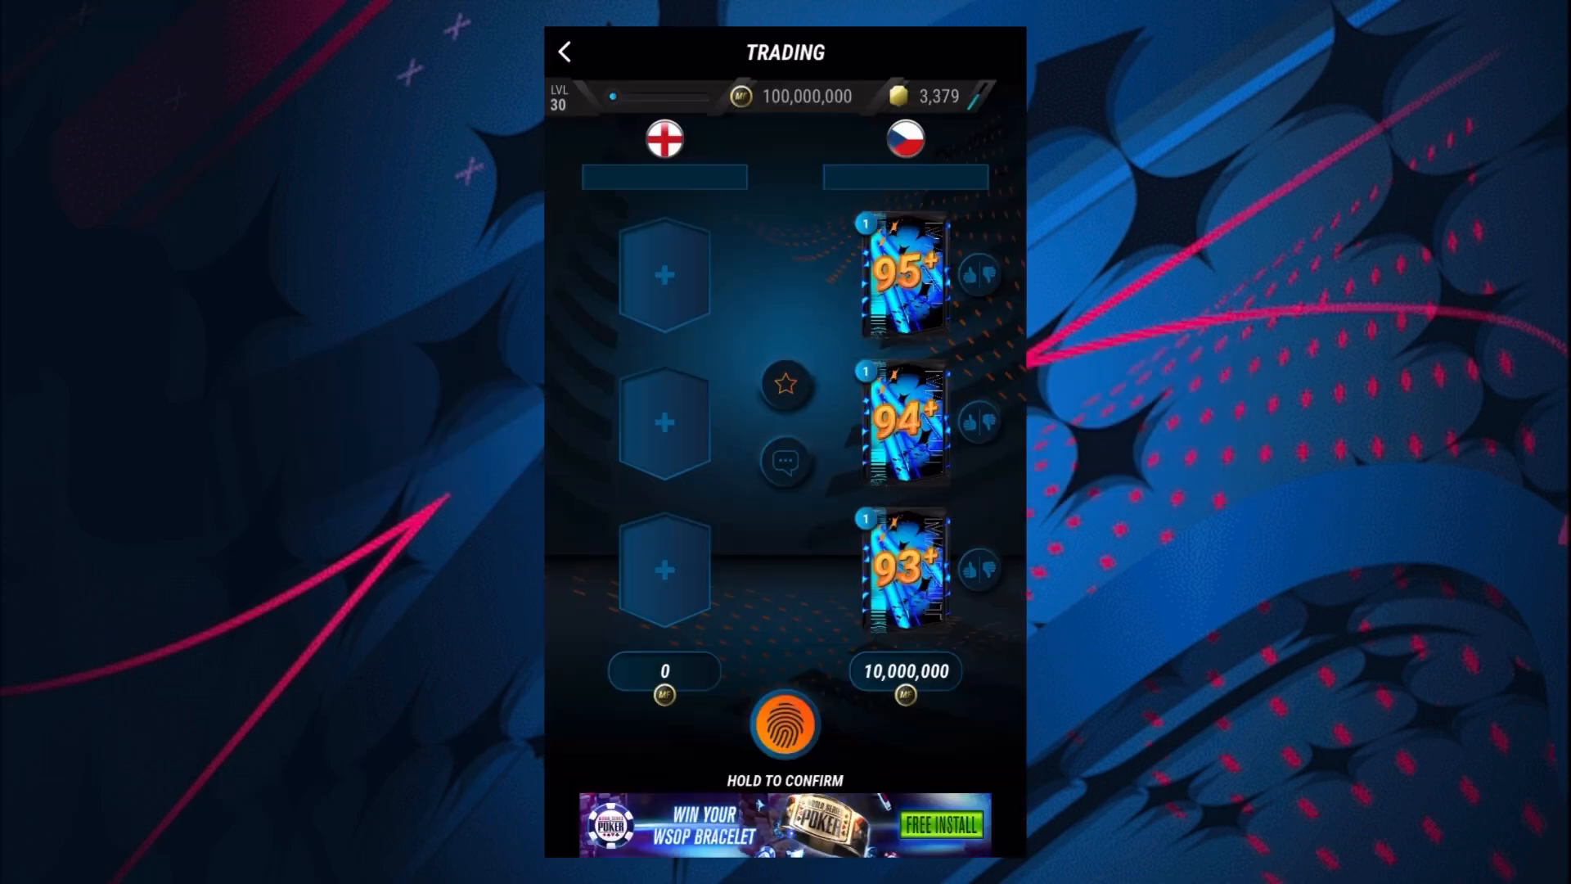
# Confirm and accept the bot trade for the 95+, 94+, 93+ packs and 10,000,000 coins.
pyautogui.click(784, 723)
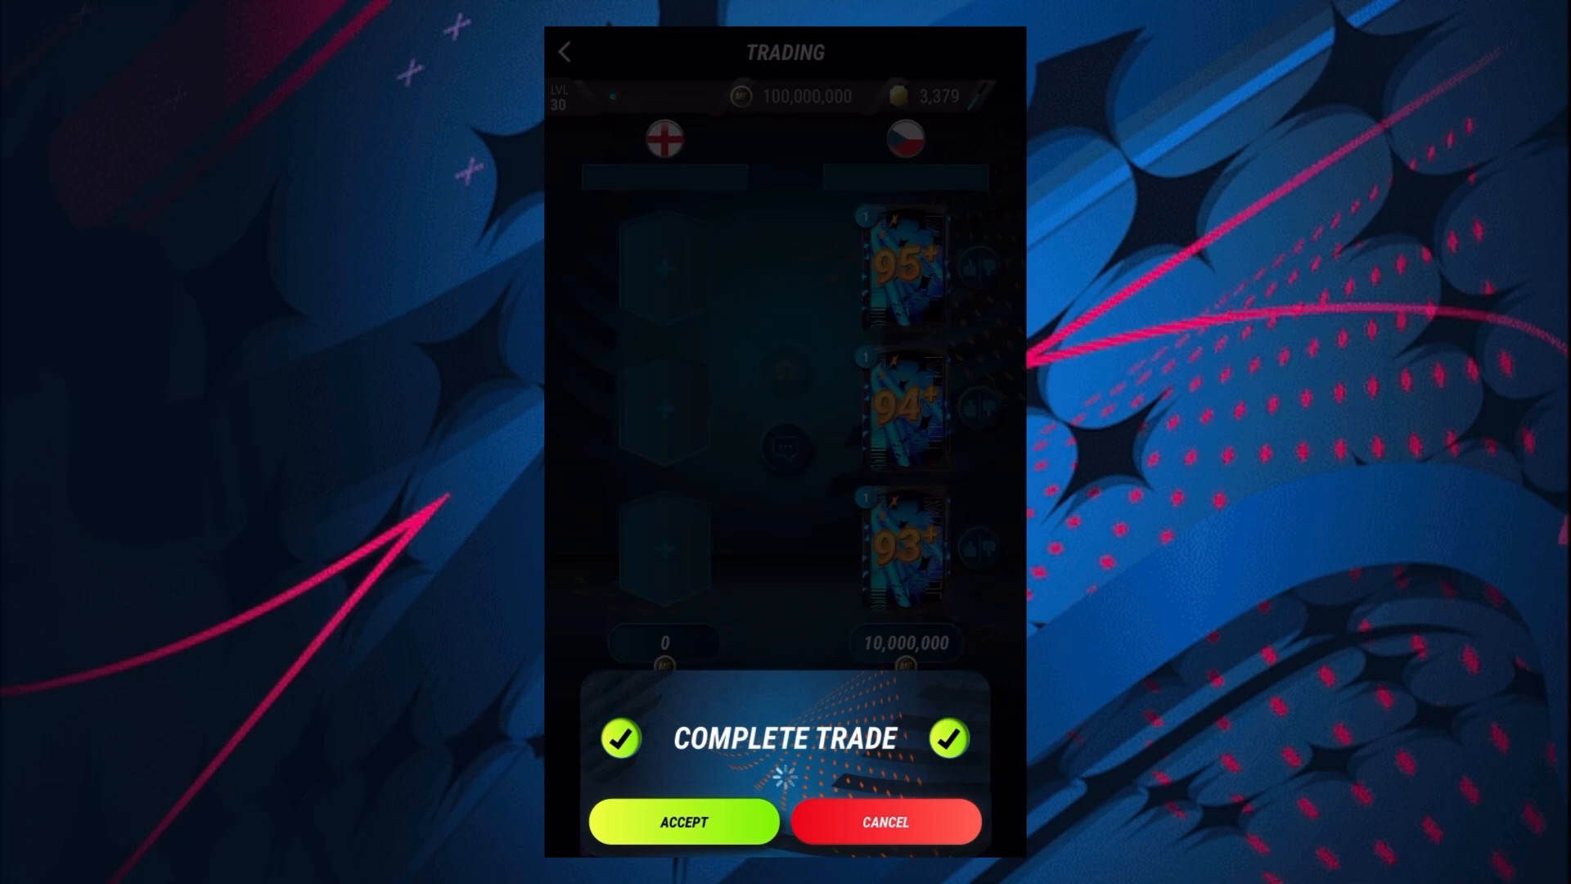
pyautogui.click(684, 820)
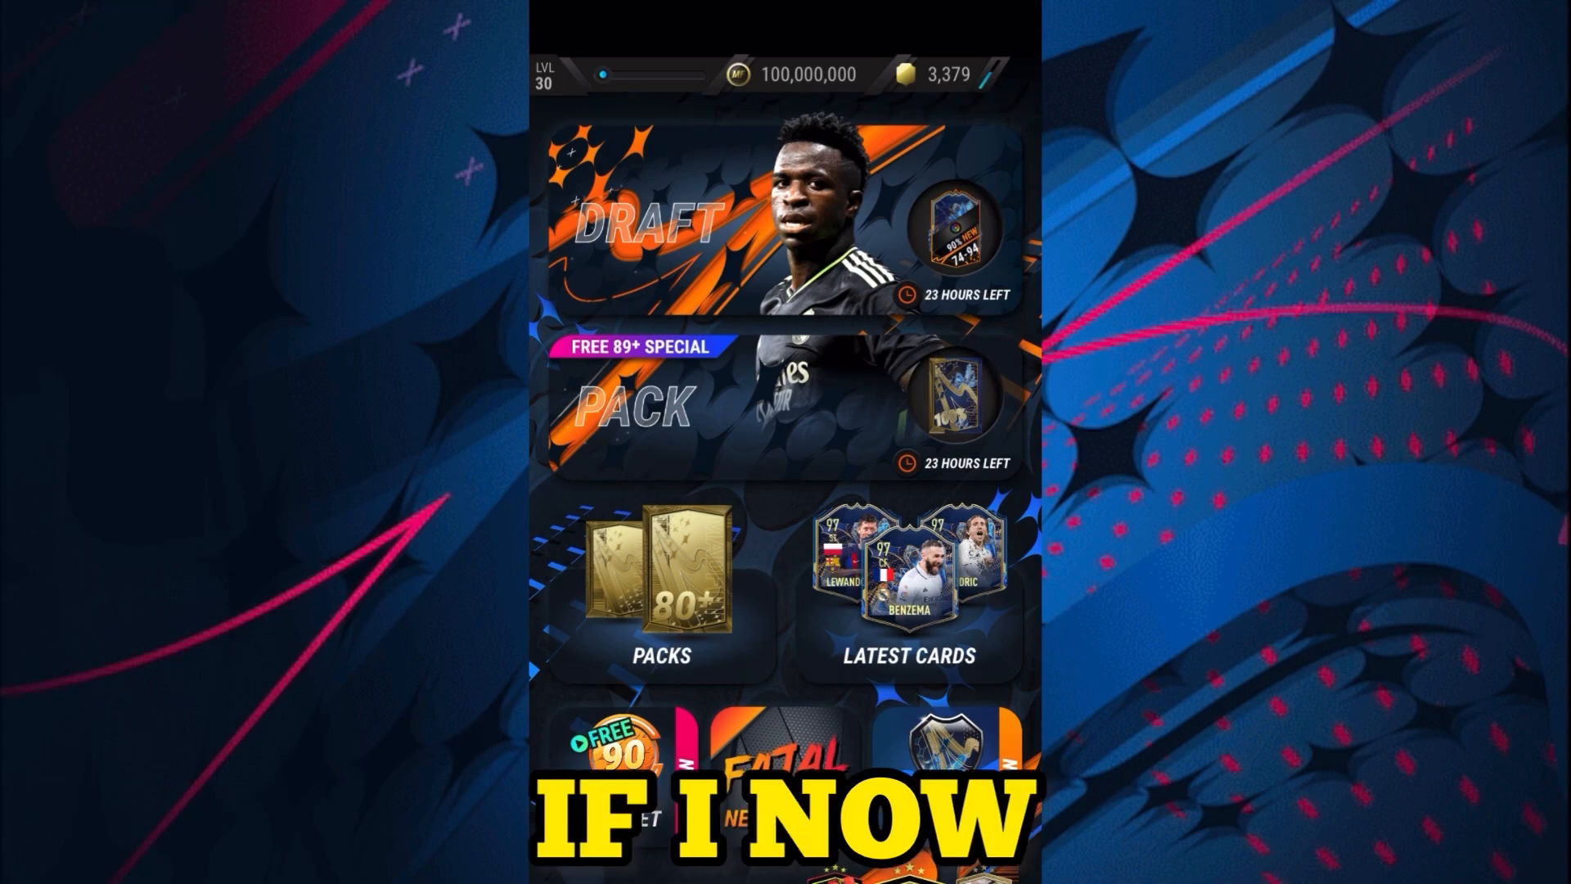
# Accept the pending bottrade invite in Trading and complete it for the three packs and coins.
pyautogui.scroll(-3)
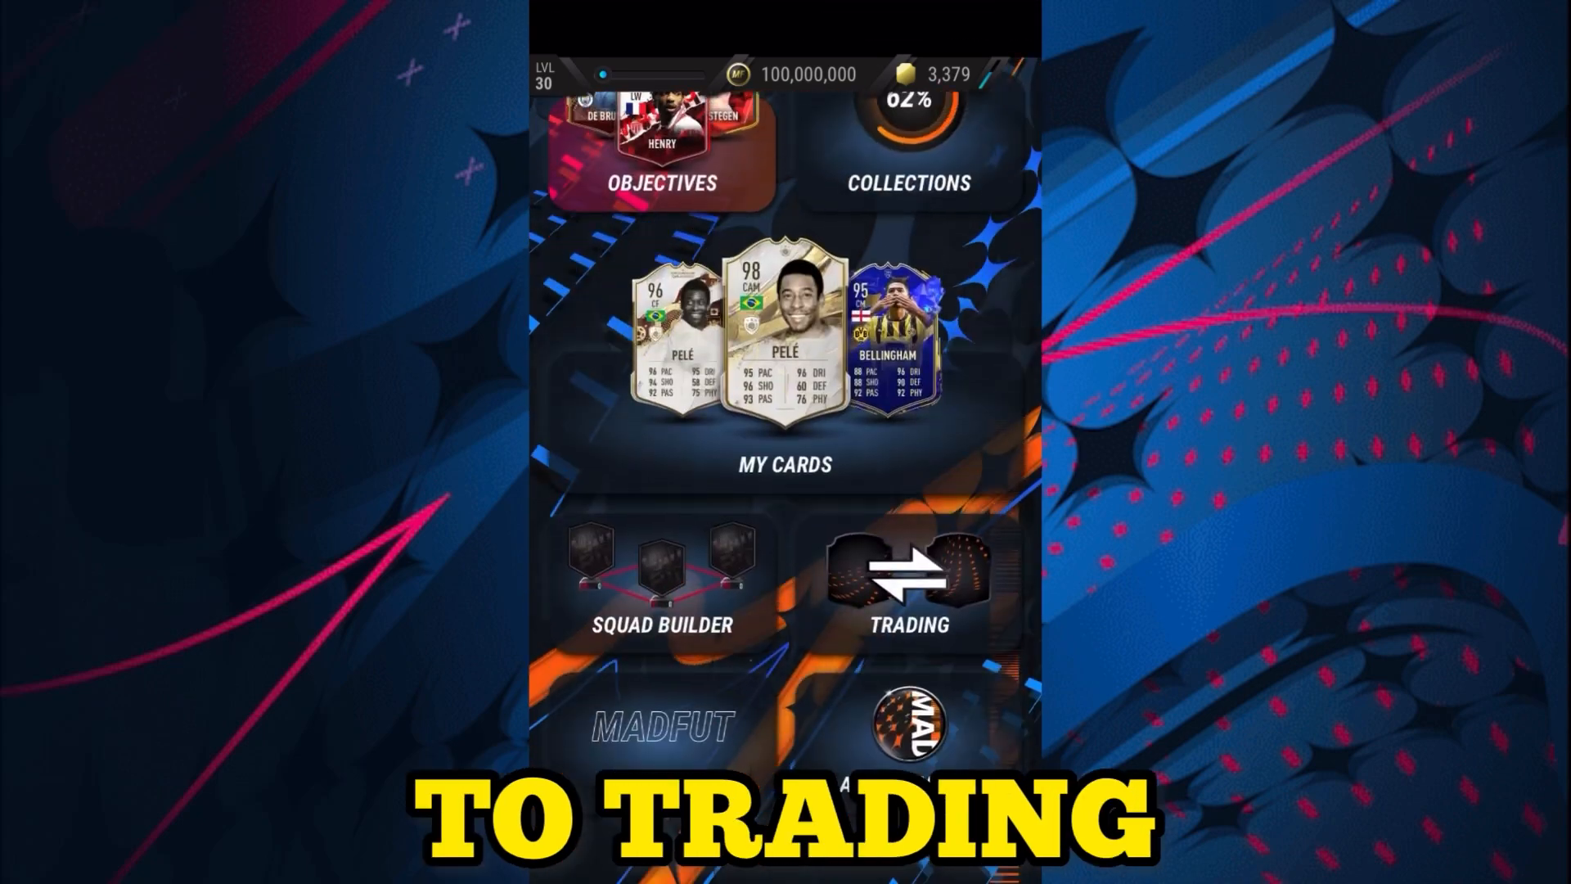
pyautogui.click(907, 586)
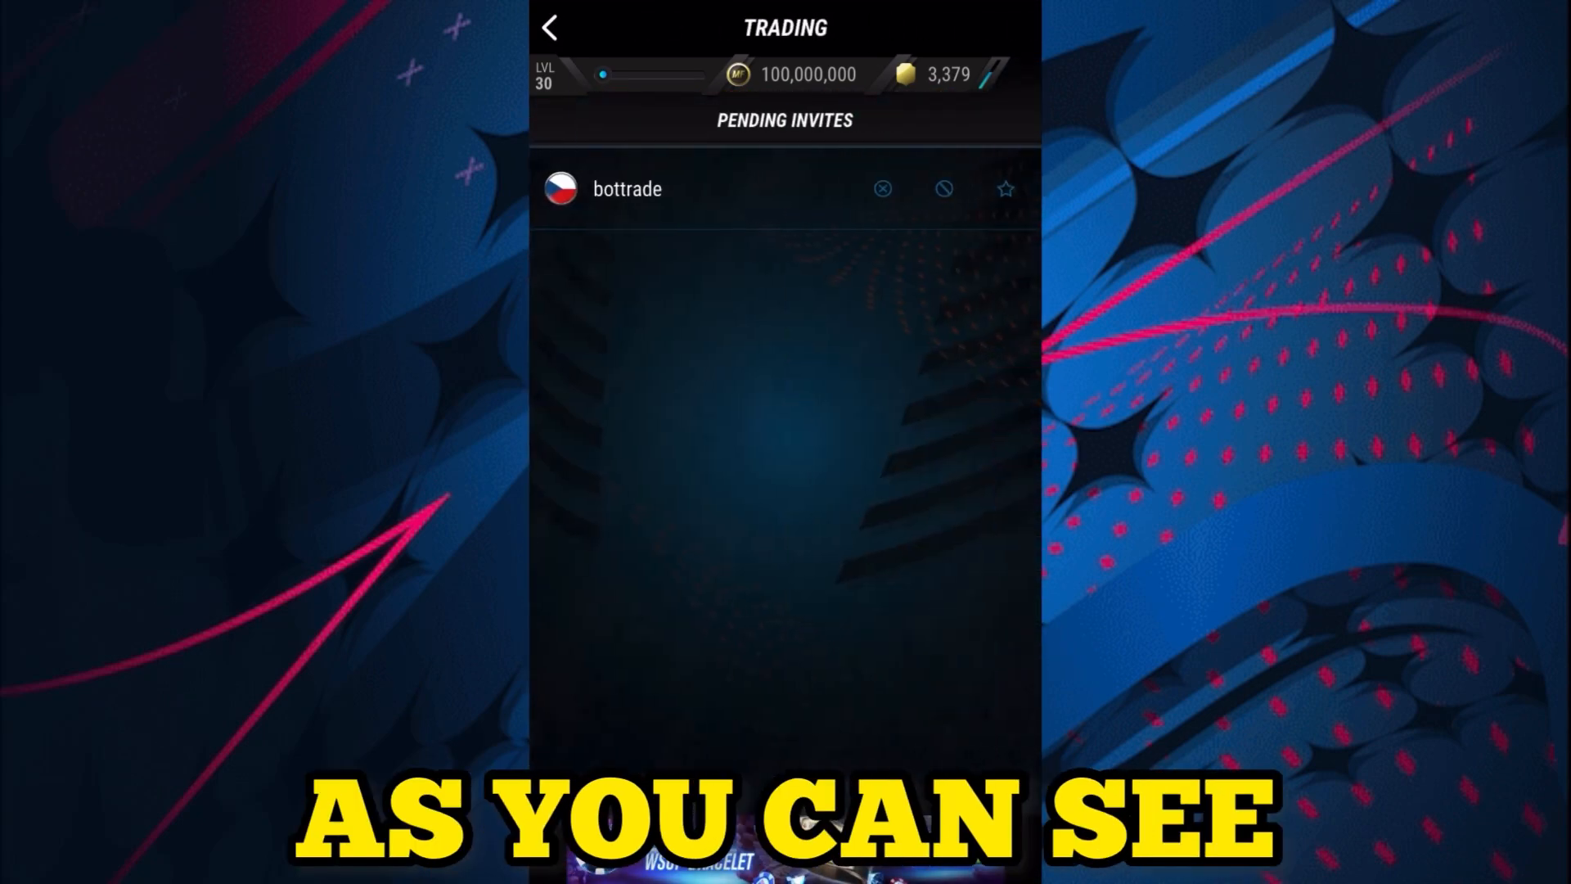
pyautogui.click(627, 188)
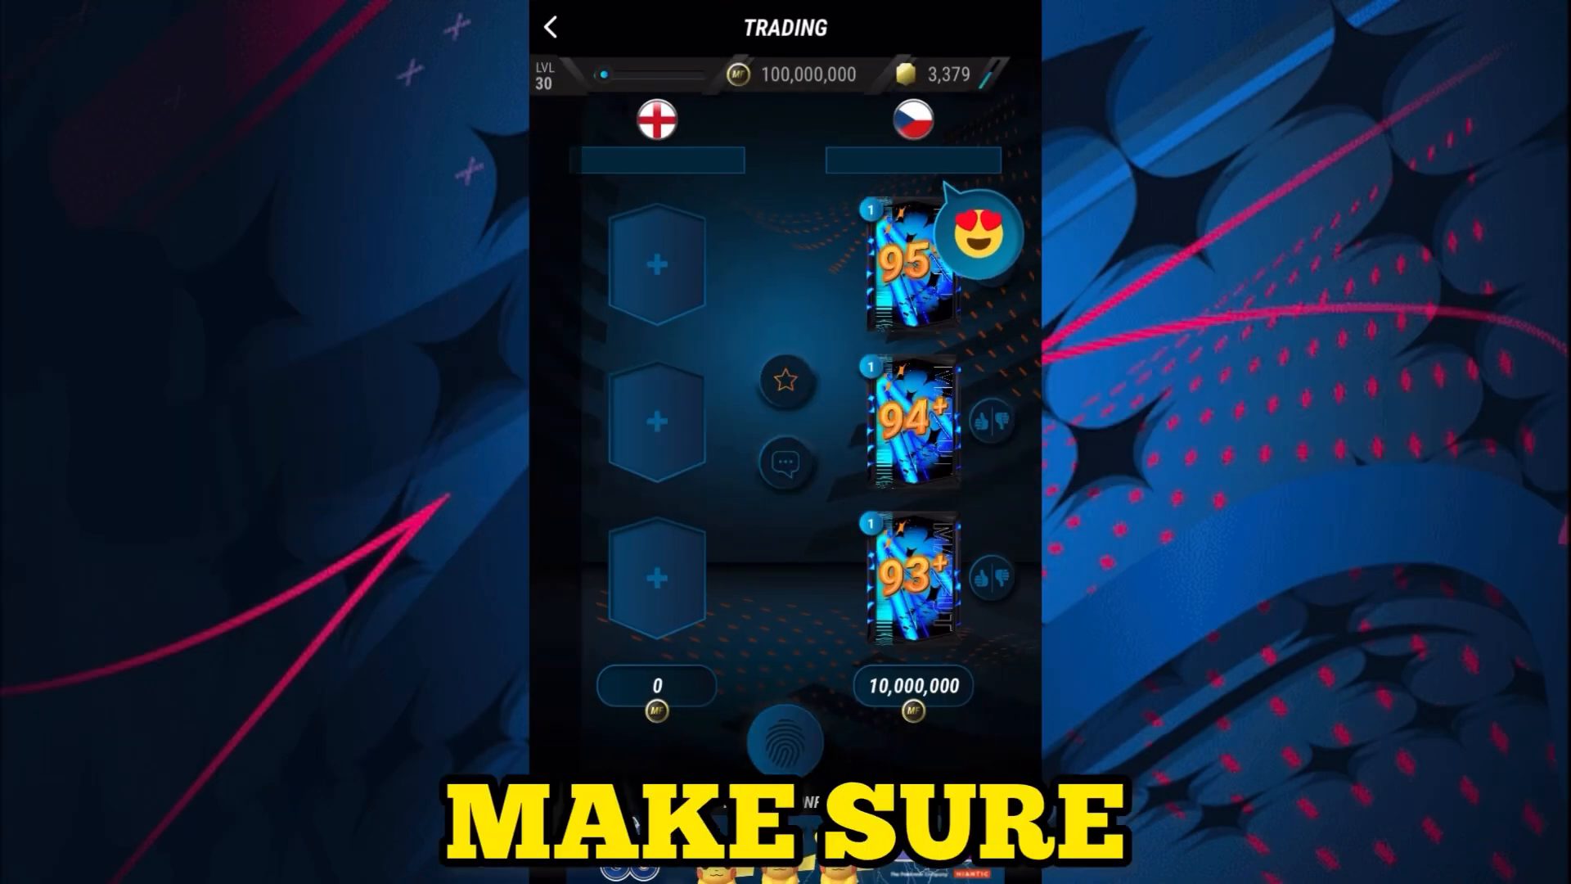
pyautogui.click(786, 740)
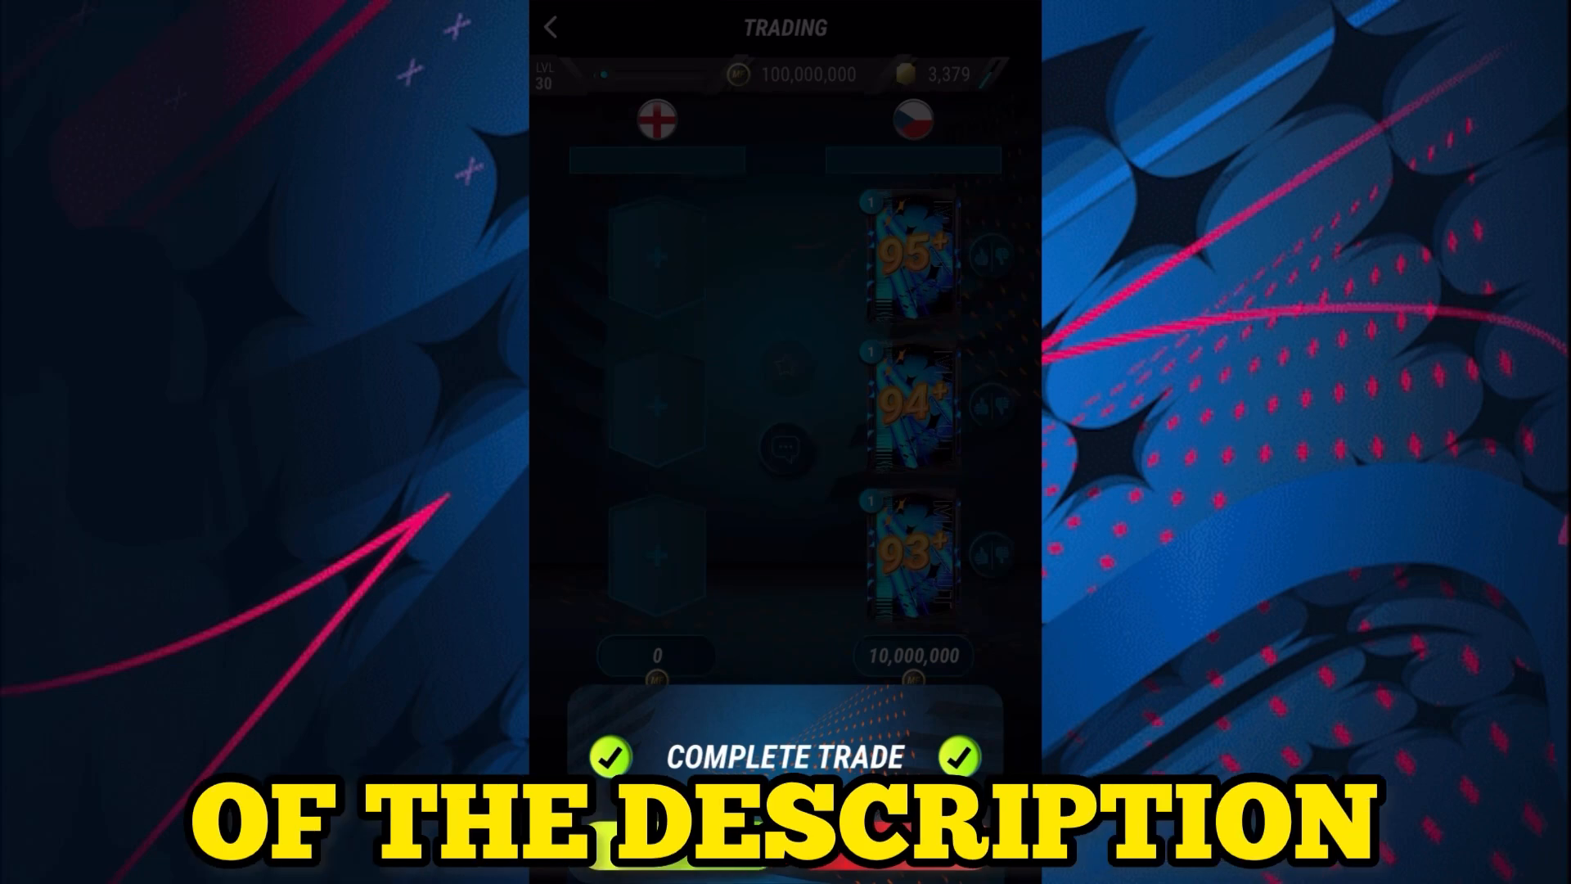
pyautogui.click(784, 758)
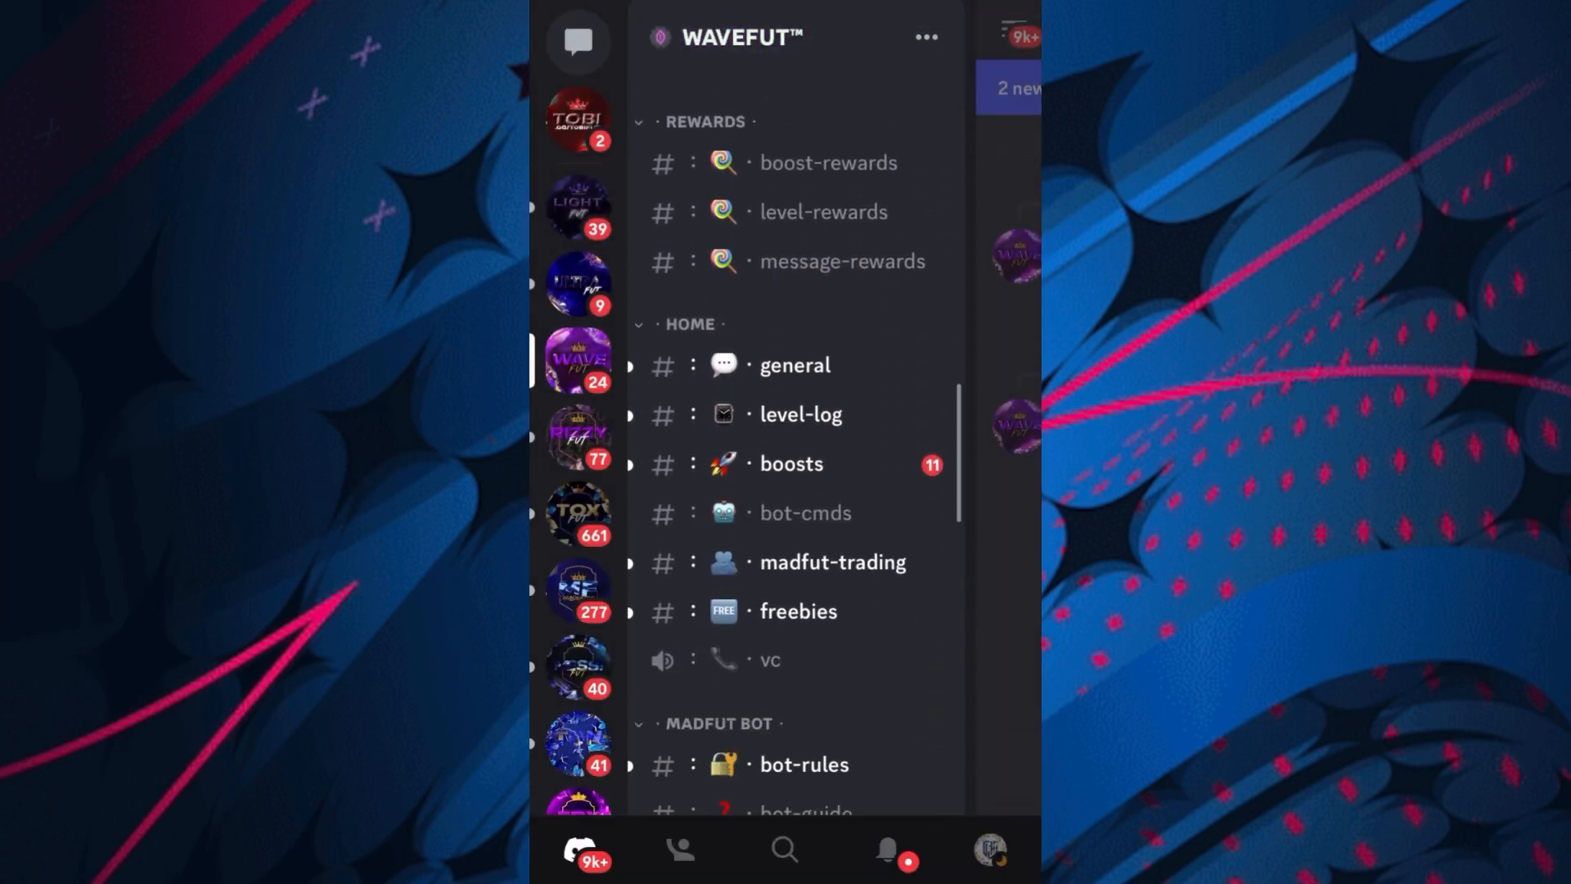
# View the bot-trade rewards listed in the WAVEFUT #message-rewards channel.
pyautogui.scroll(-3)
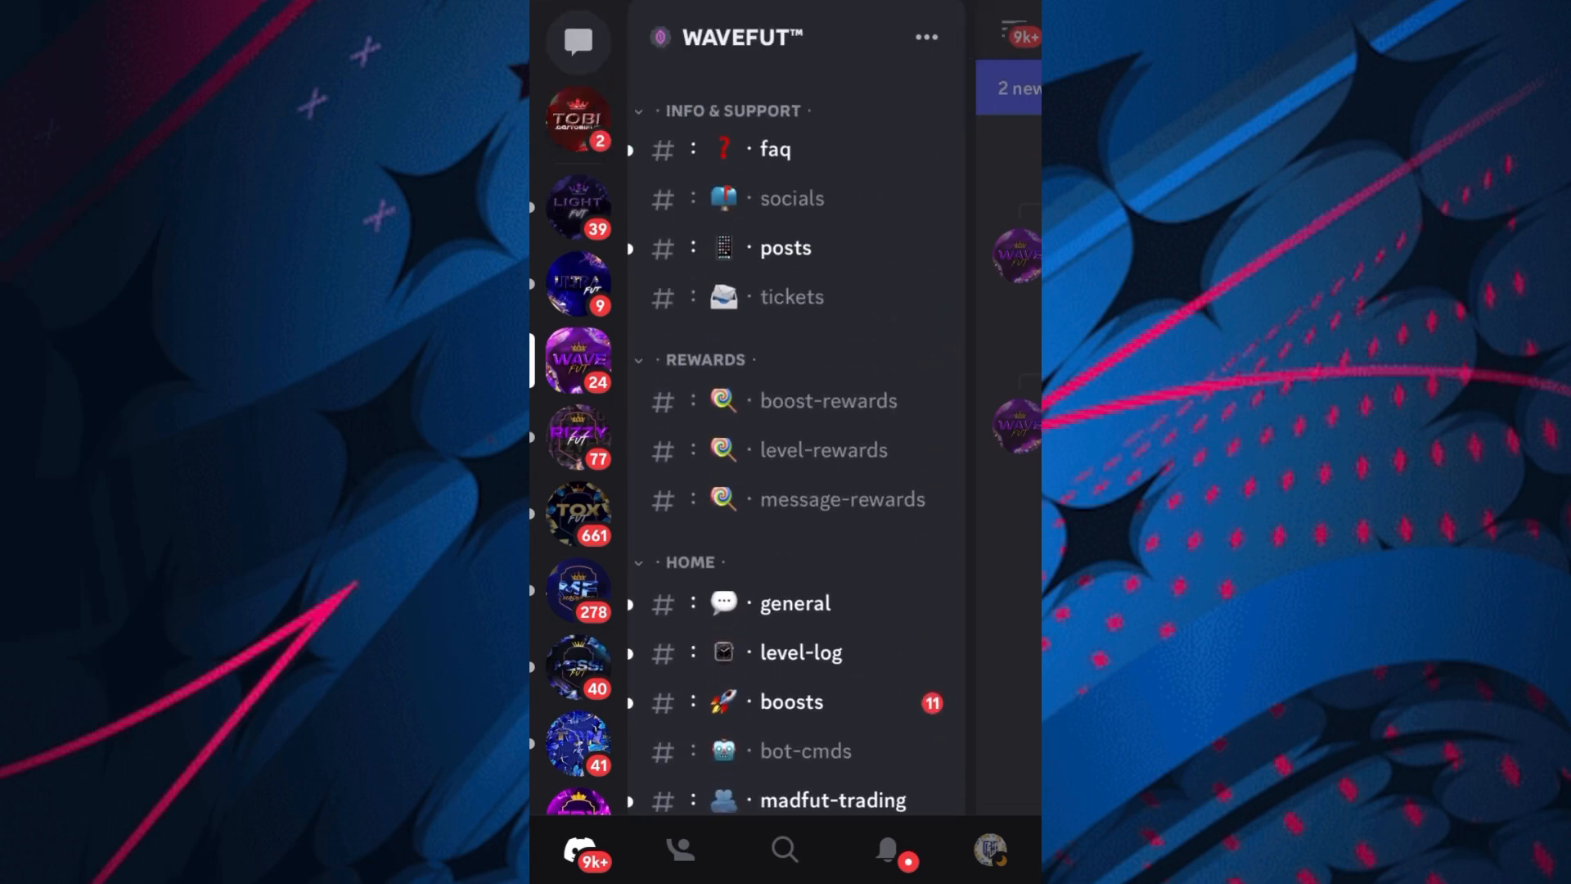
pyautogui.click(842, 499)
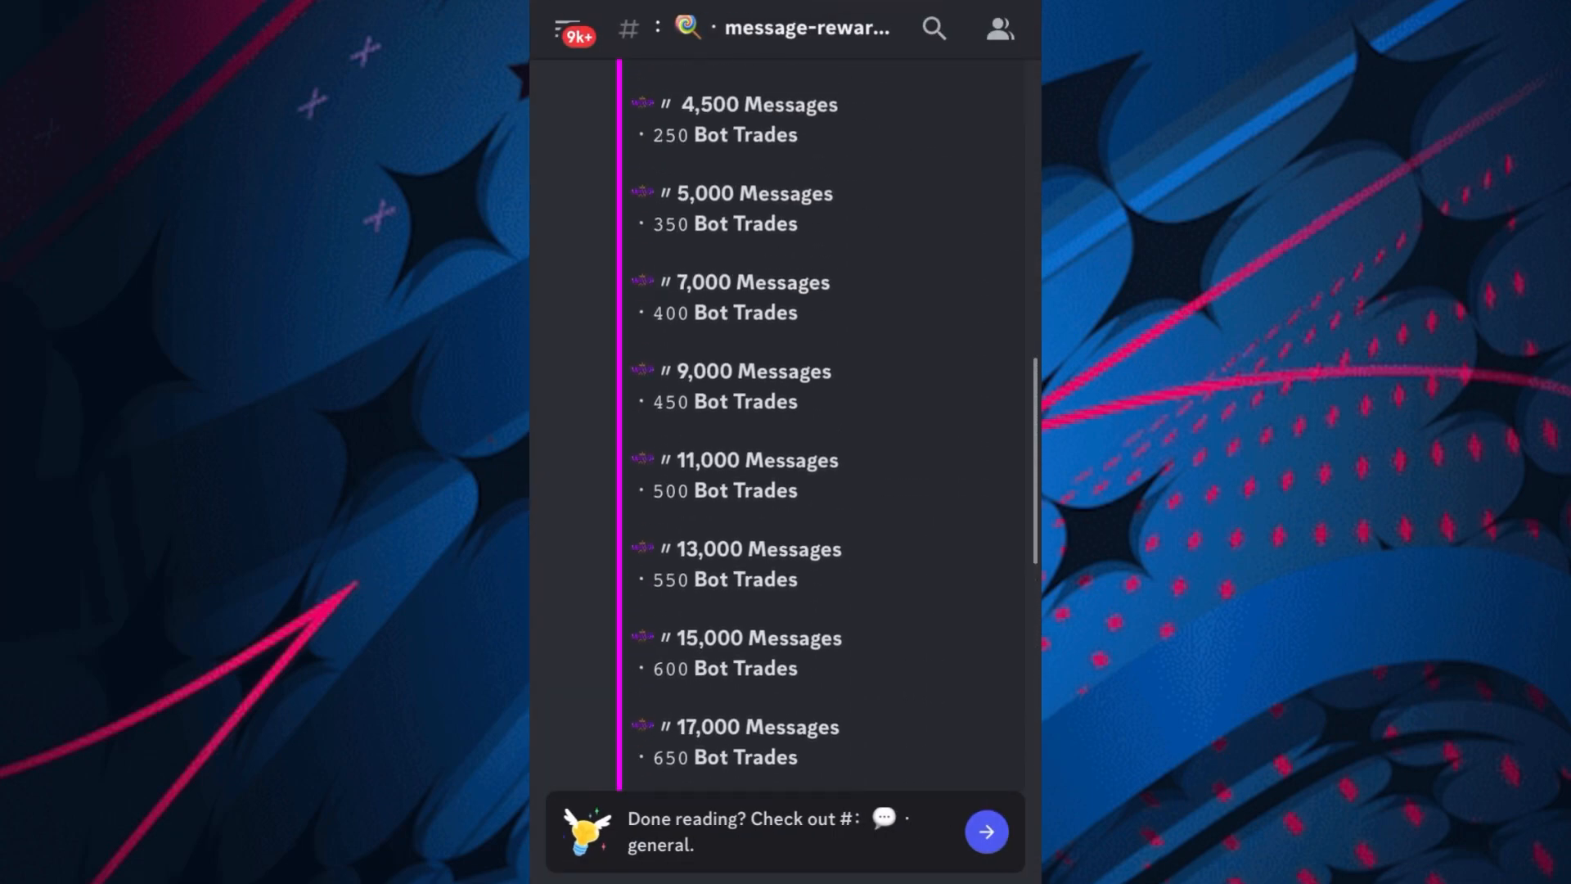
pyautogui.scroll(-3)
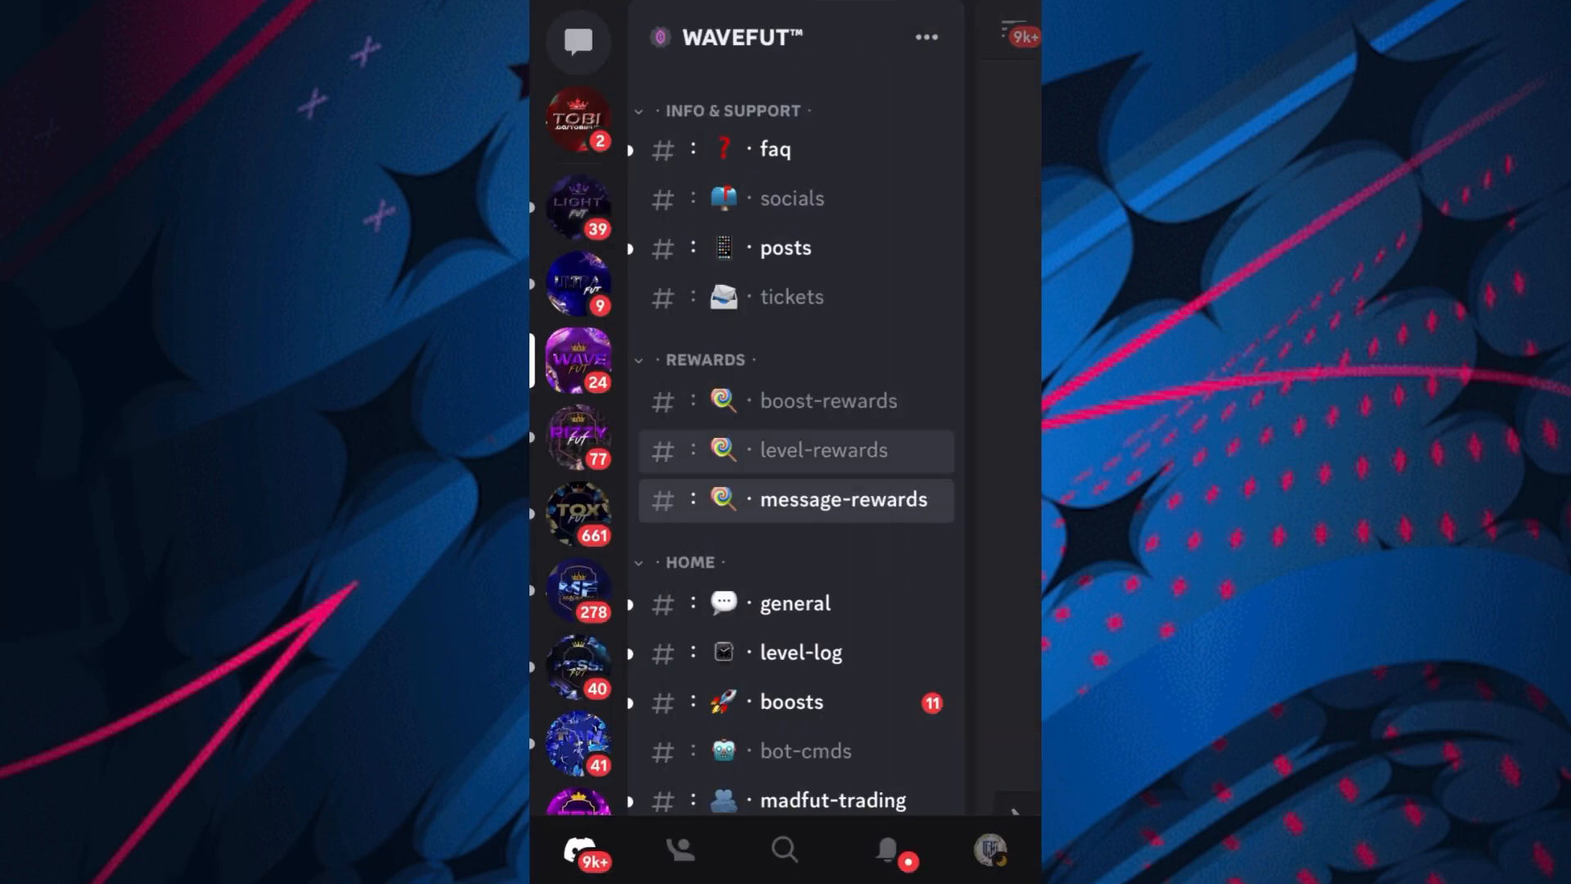
# View the rewards in the #level-rewards channel and return to the server overview.
pyautogui.click(823, 448)
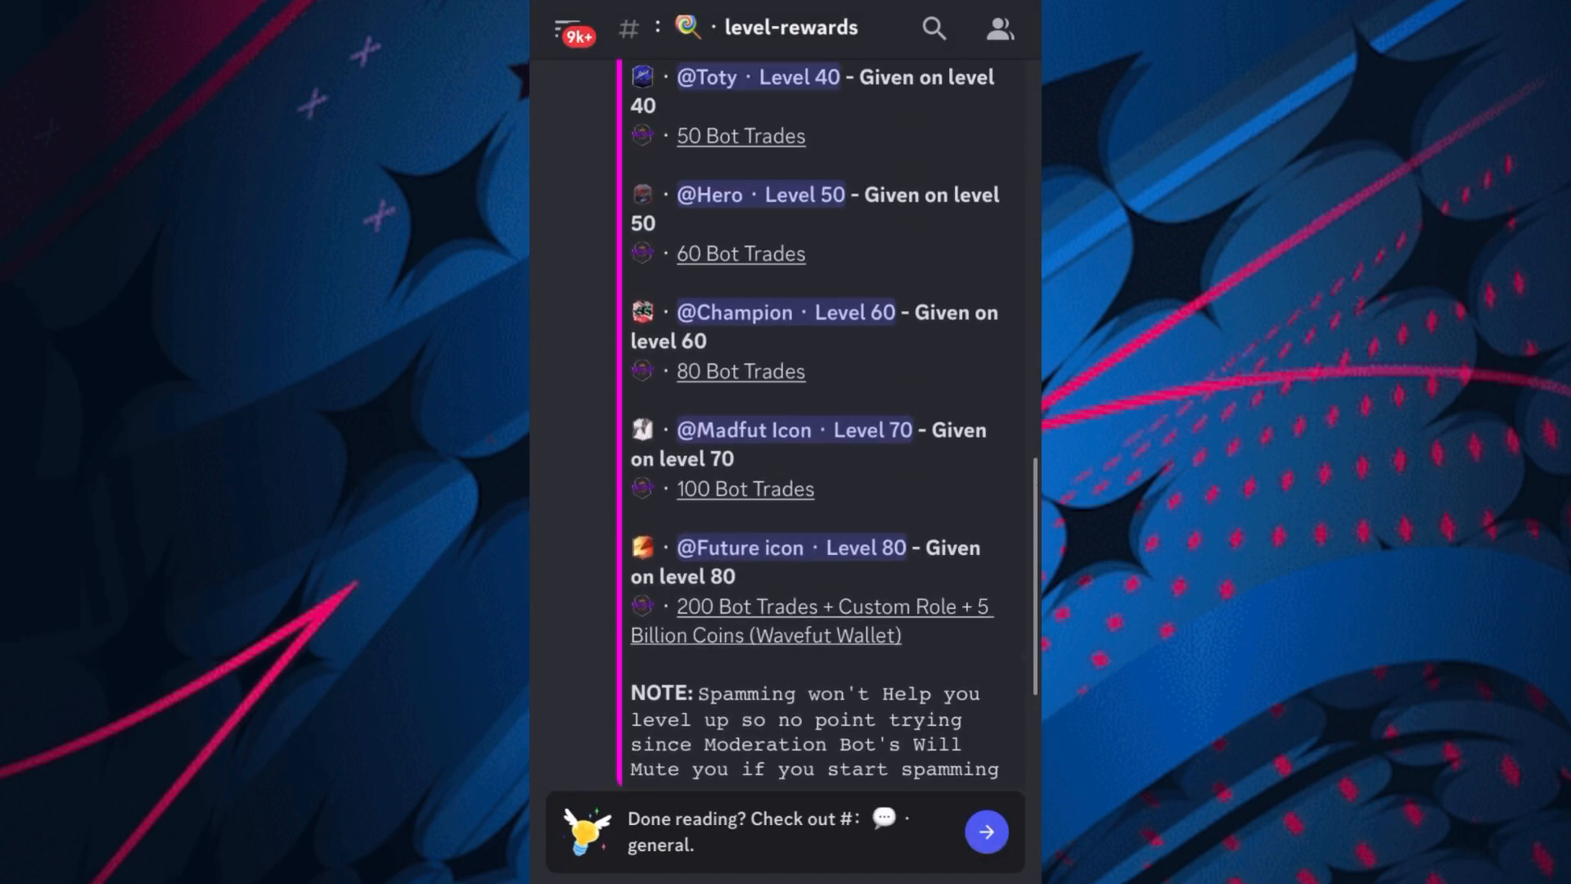
pyautogui.scroll(-3)
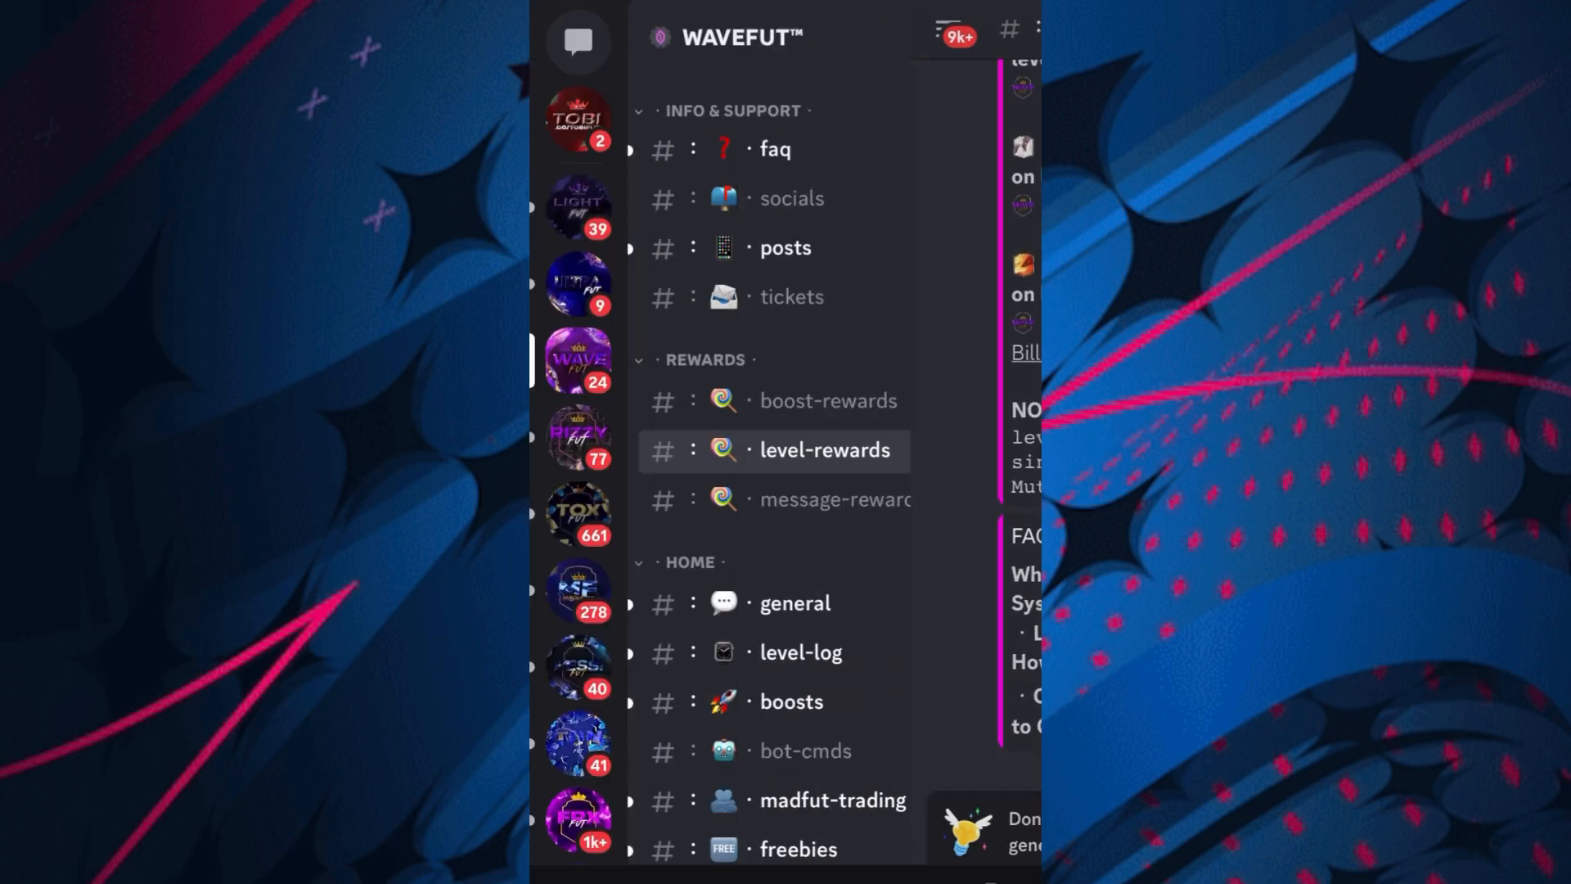
pyautogui.click(828, 399)
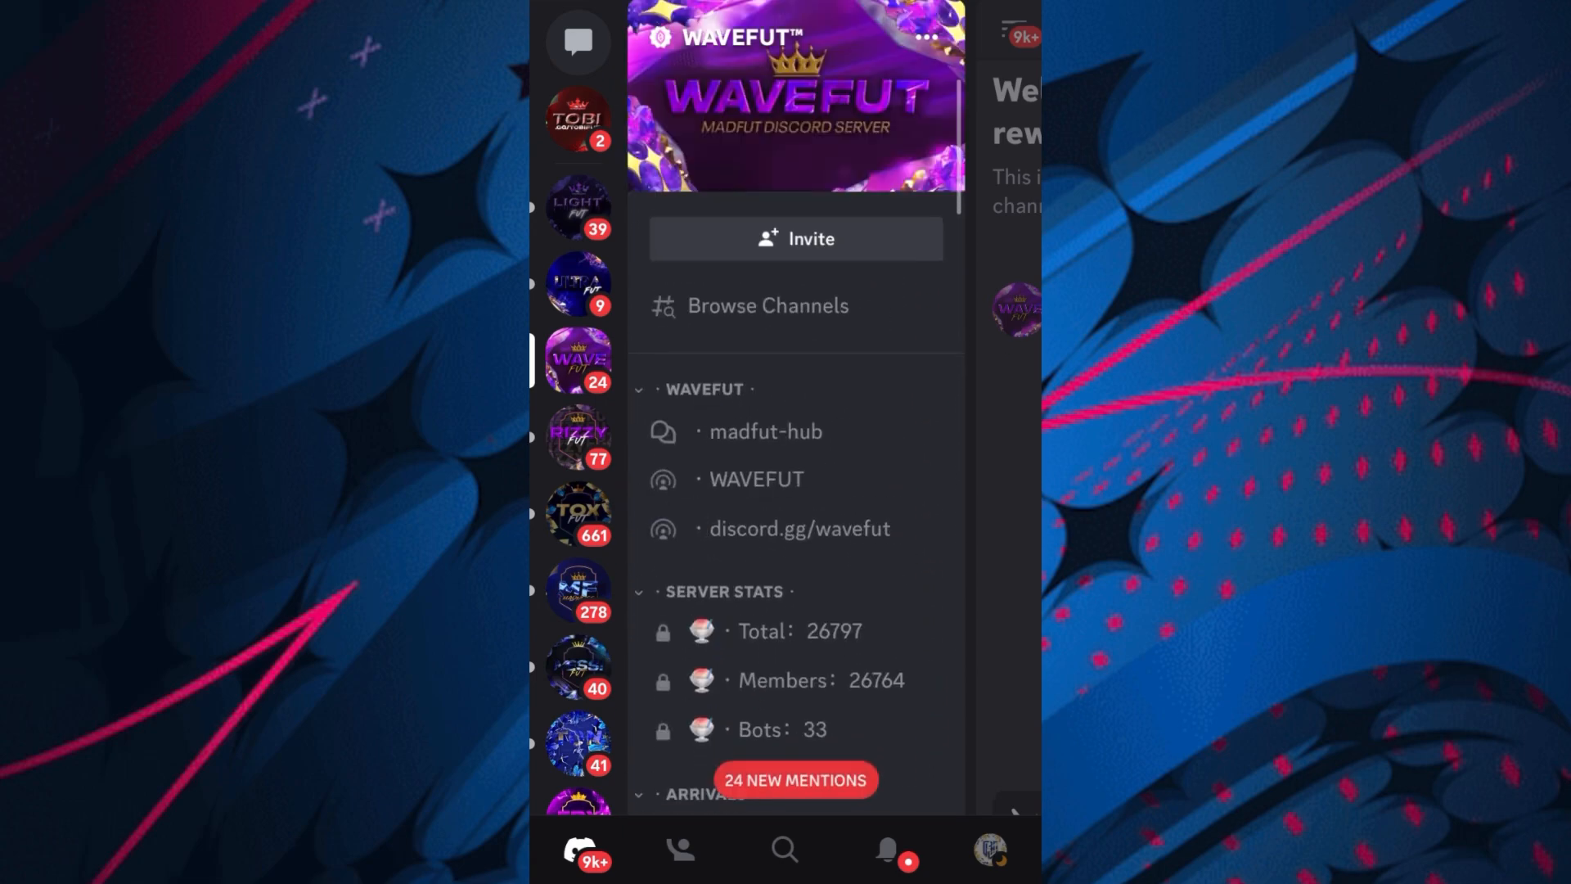
# Browse down the WAVEFUT channel list past giveaways and auctions into #madfut-cmds.
pyautogui.scroll(-3)
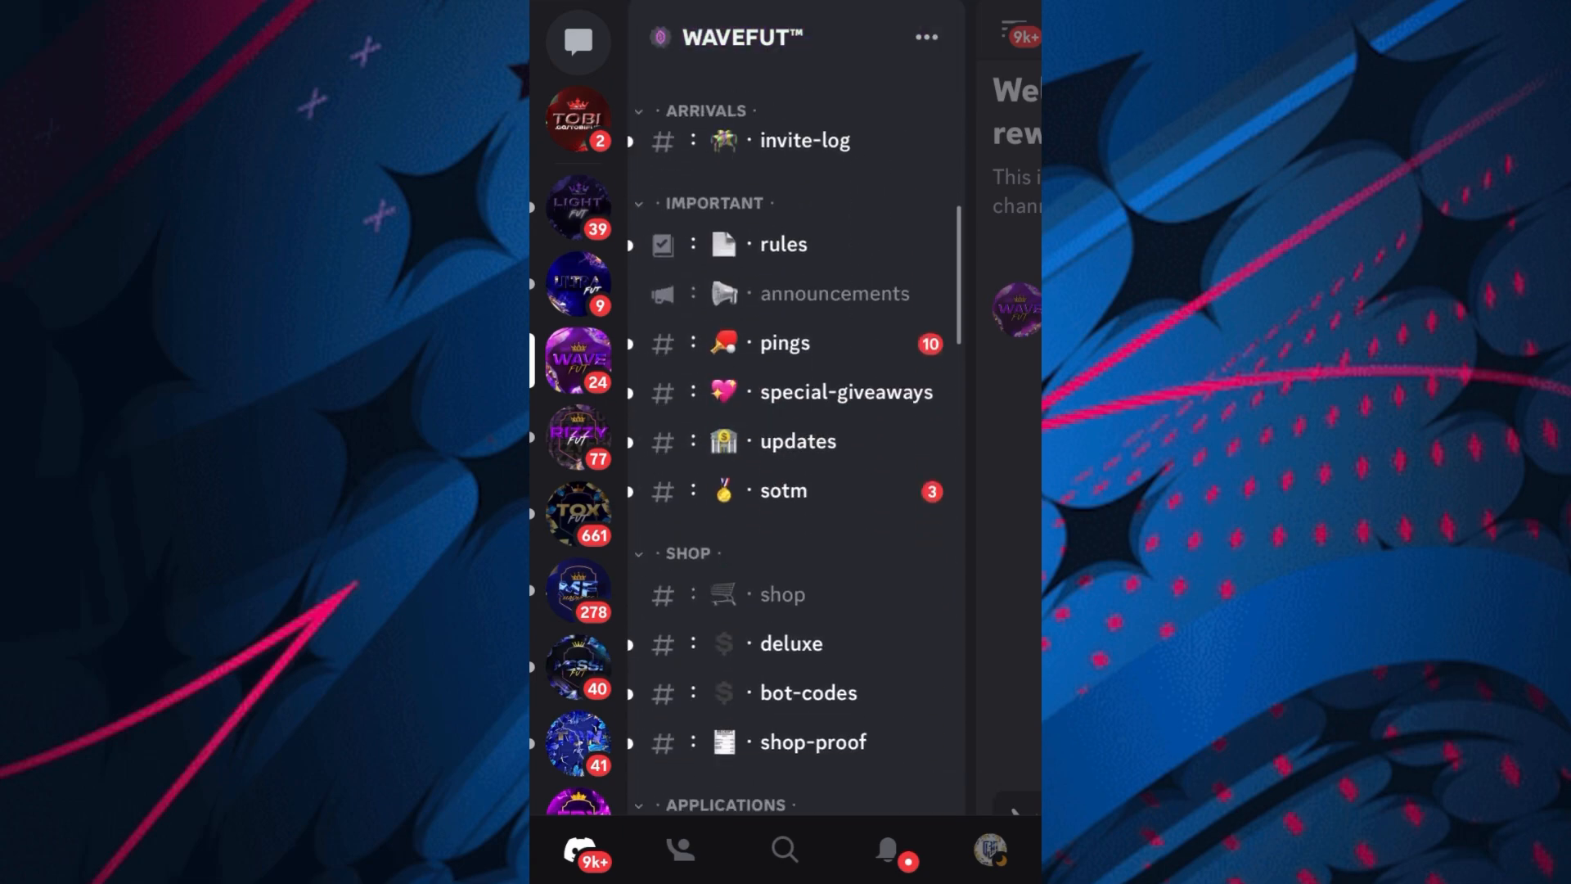
pyautogui.scroll(-3)
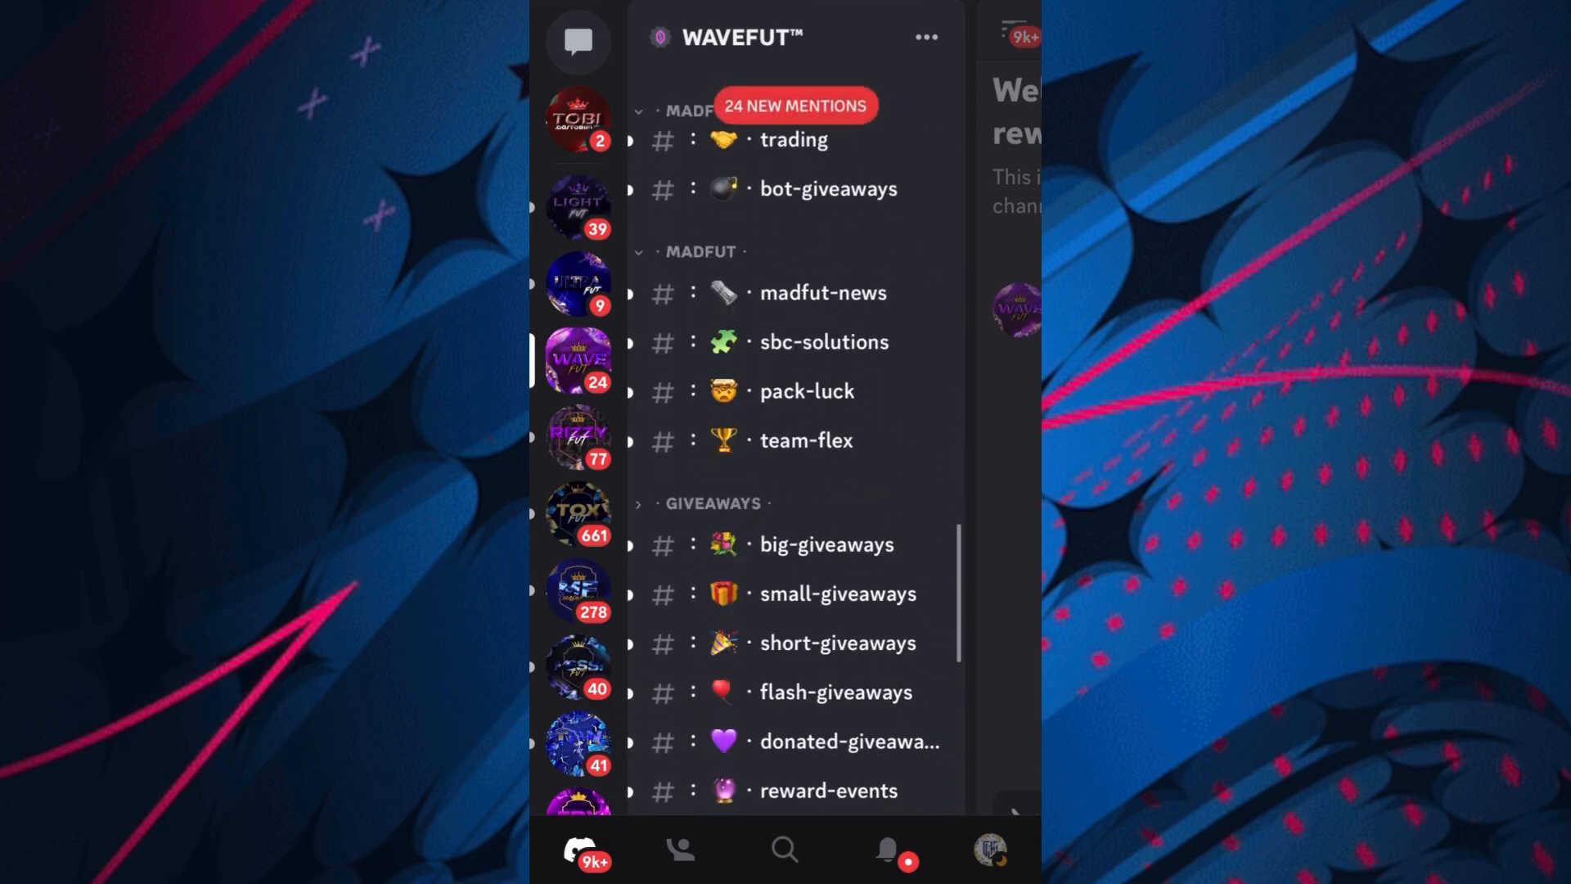
pyautogui.scroll(-3)
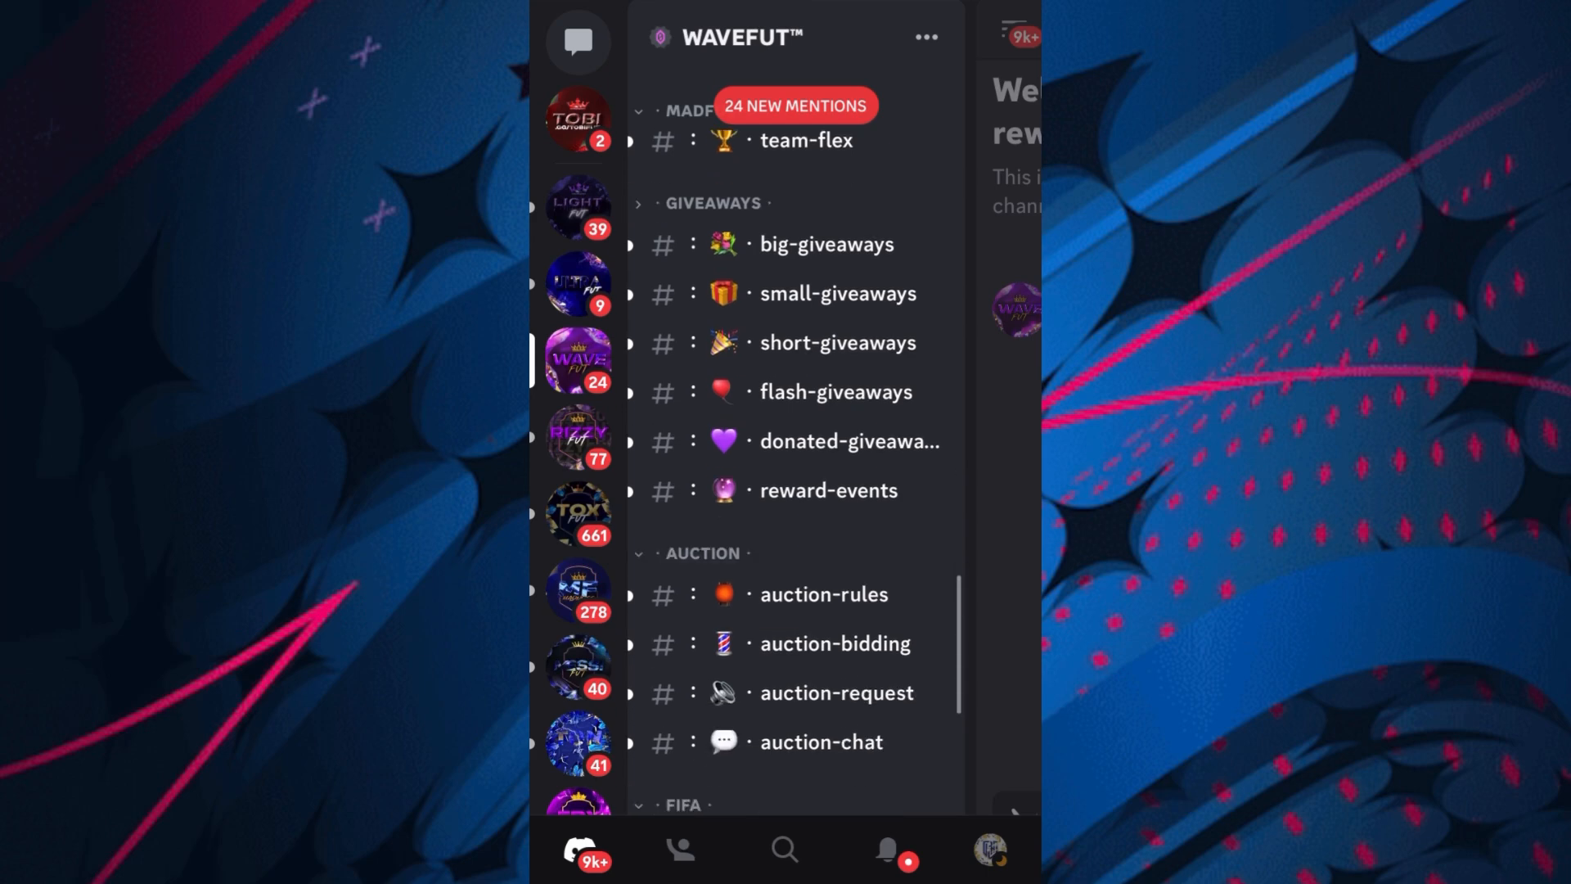
pyautogui.click(827, 244)
pyautogui.write('/m')
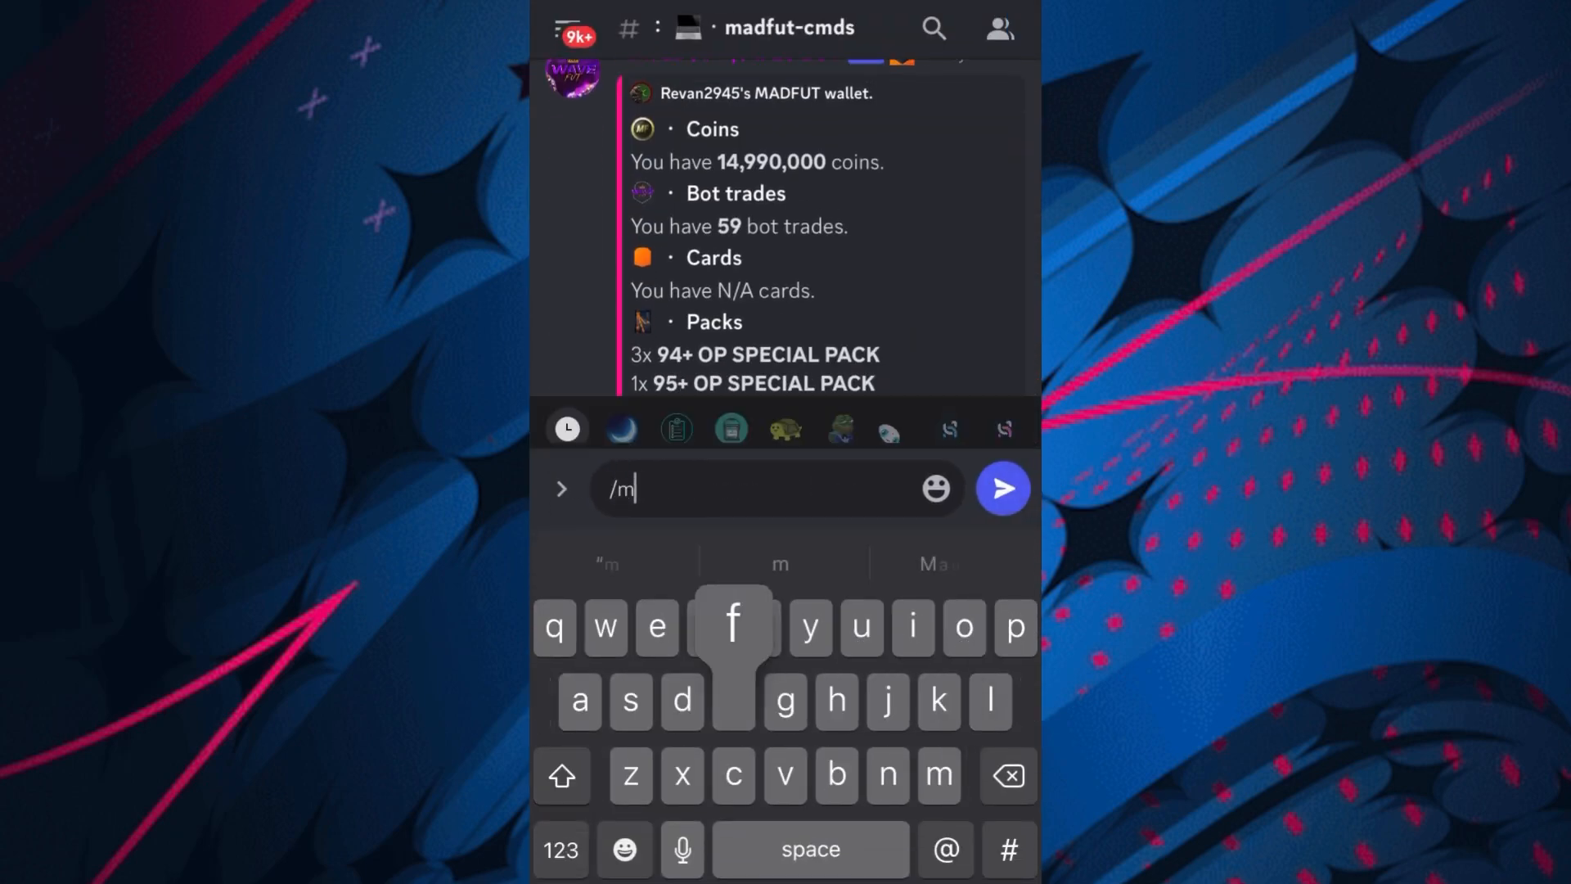
# Send /wave link with username rihdrafts to get a MADFUT verification invite from the bot.
pyautogui.write('wave')
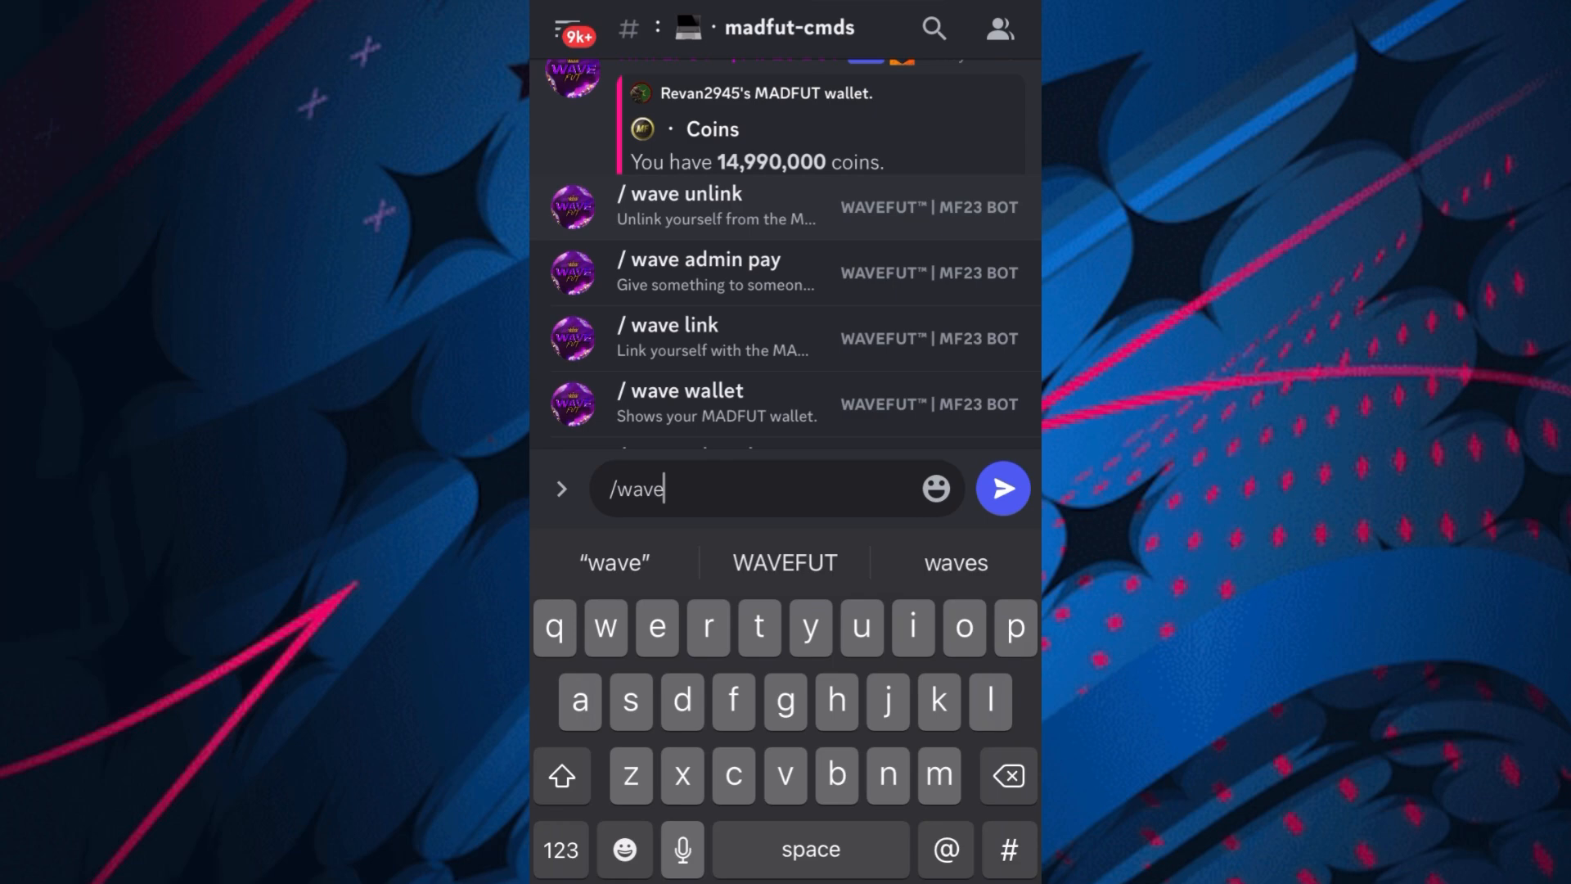
pyautogui.click(712, 337)
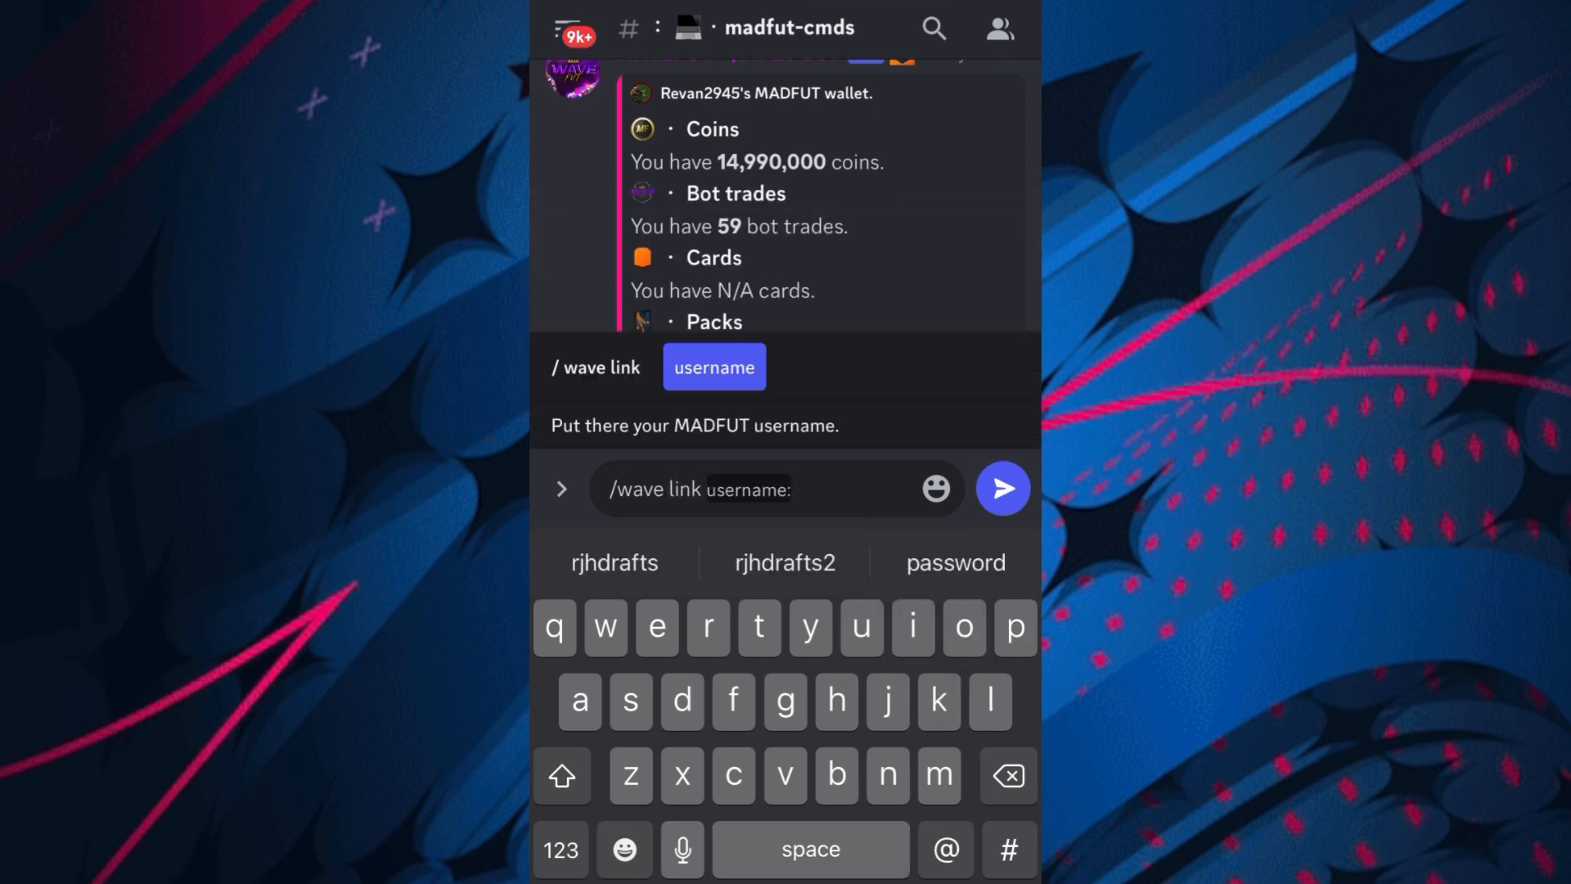
pyautogui.write('rihdrafts')
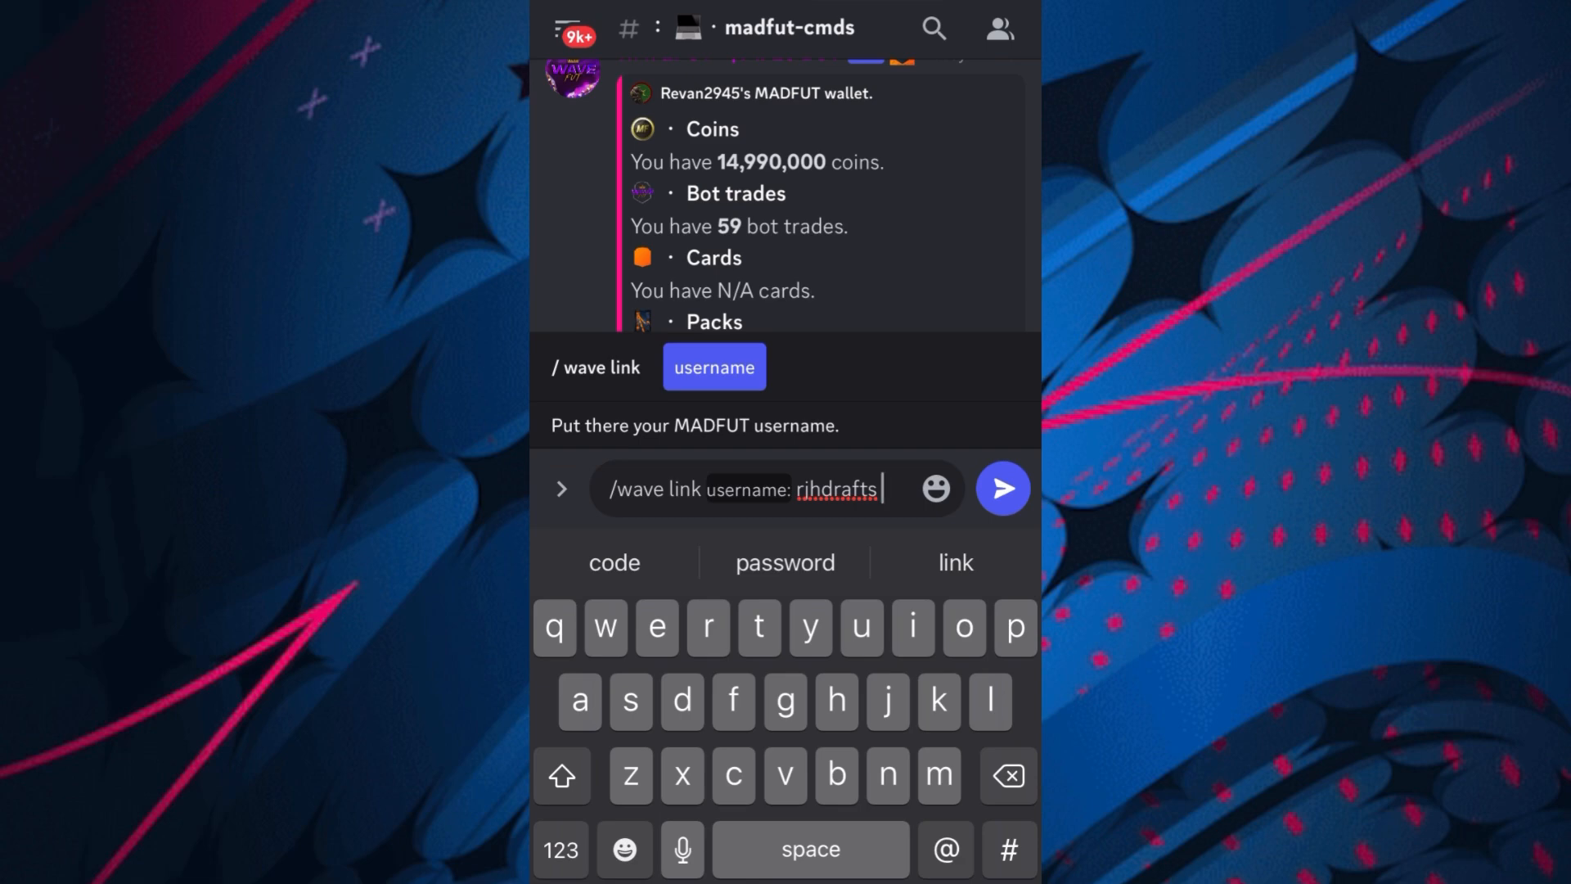
pyautogui.click(1001, 489)
pyautogui.write('/')
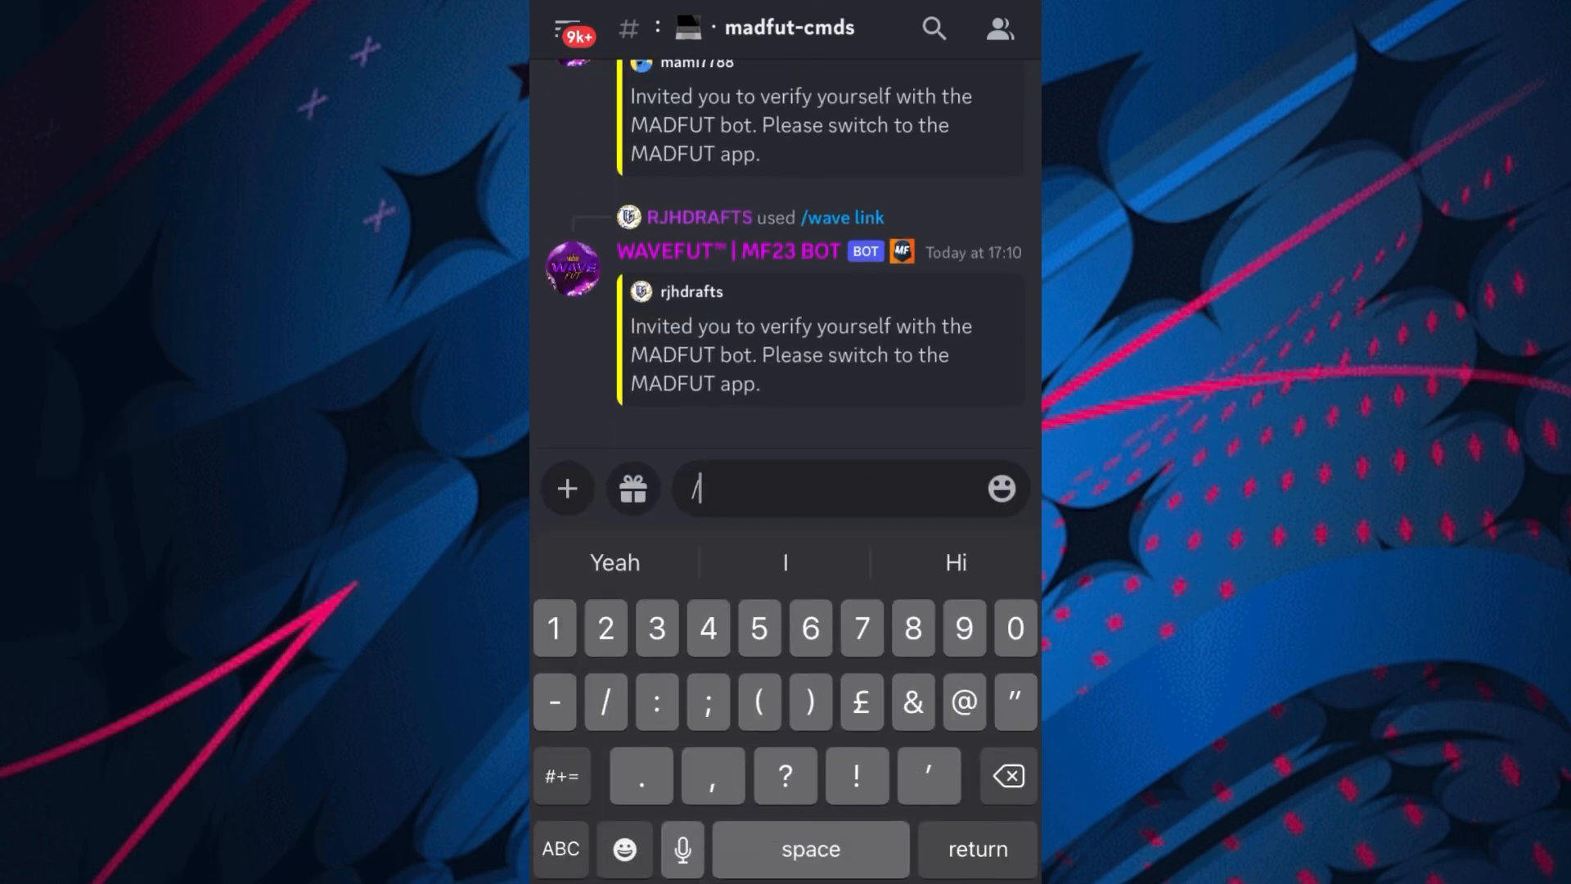
pyautogui.write('wave')
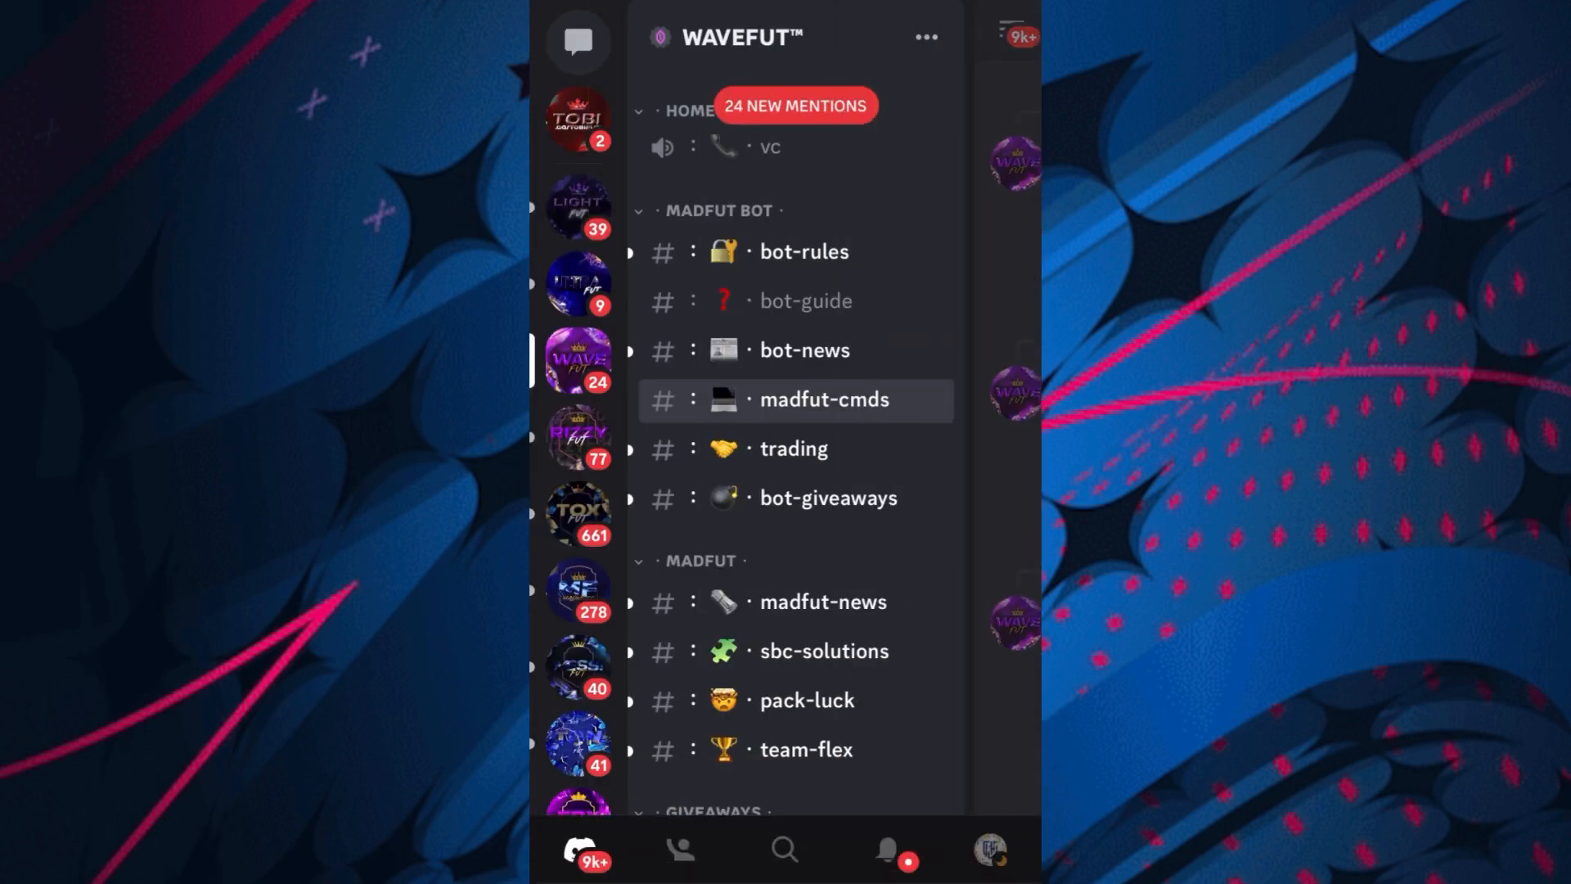
# Check the #big-giveaways channel results, then browse back to the Giveaways category.
pyautogui.click(828, 498)
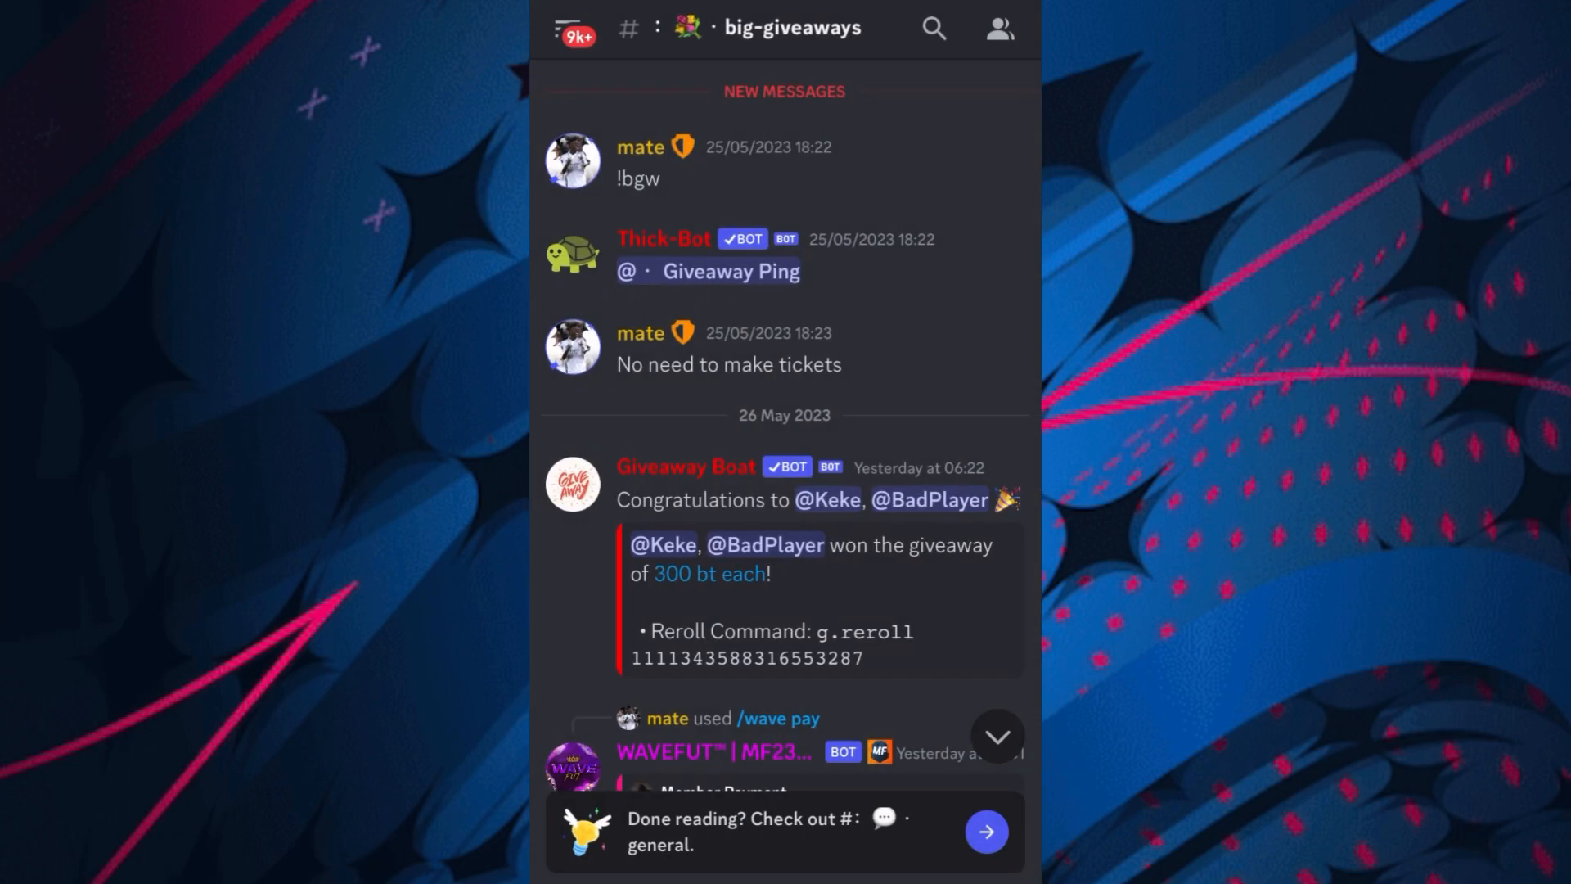
pyautogui.scroll(-3)
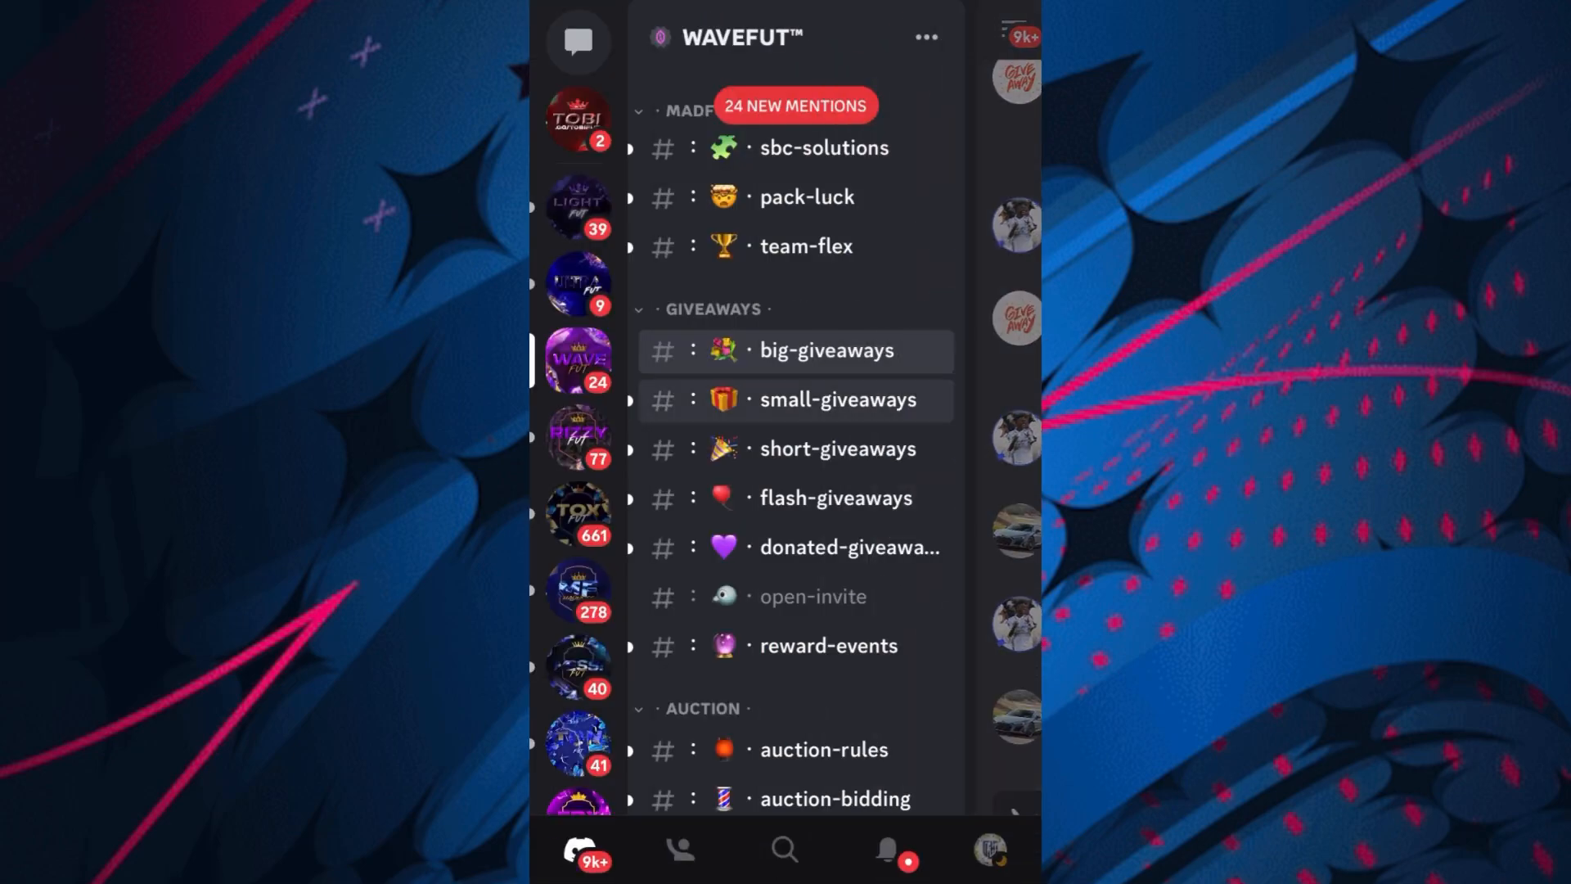
pyautogui.click(832, 399)
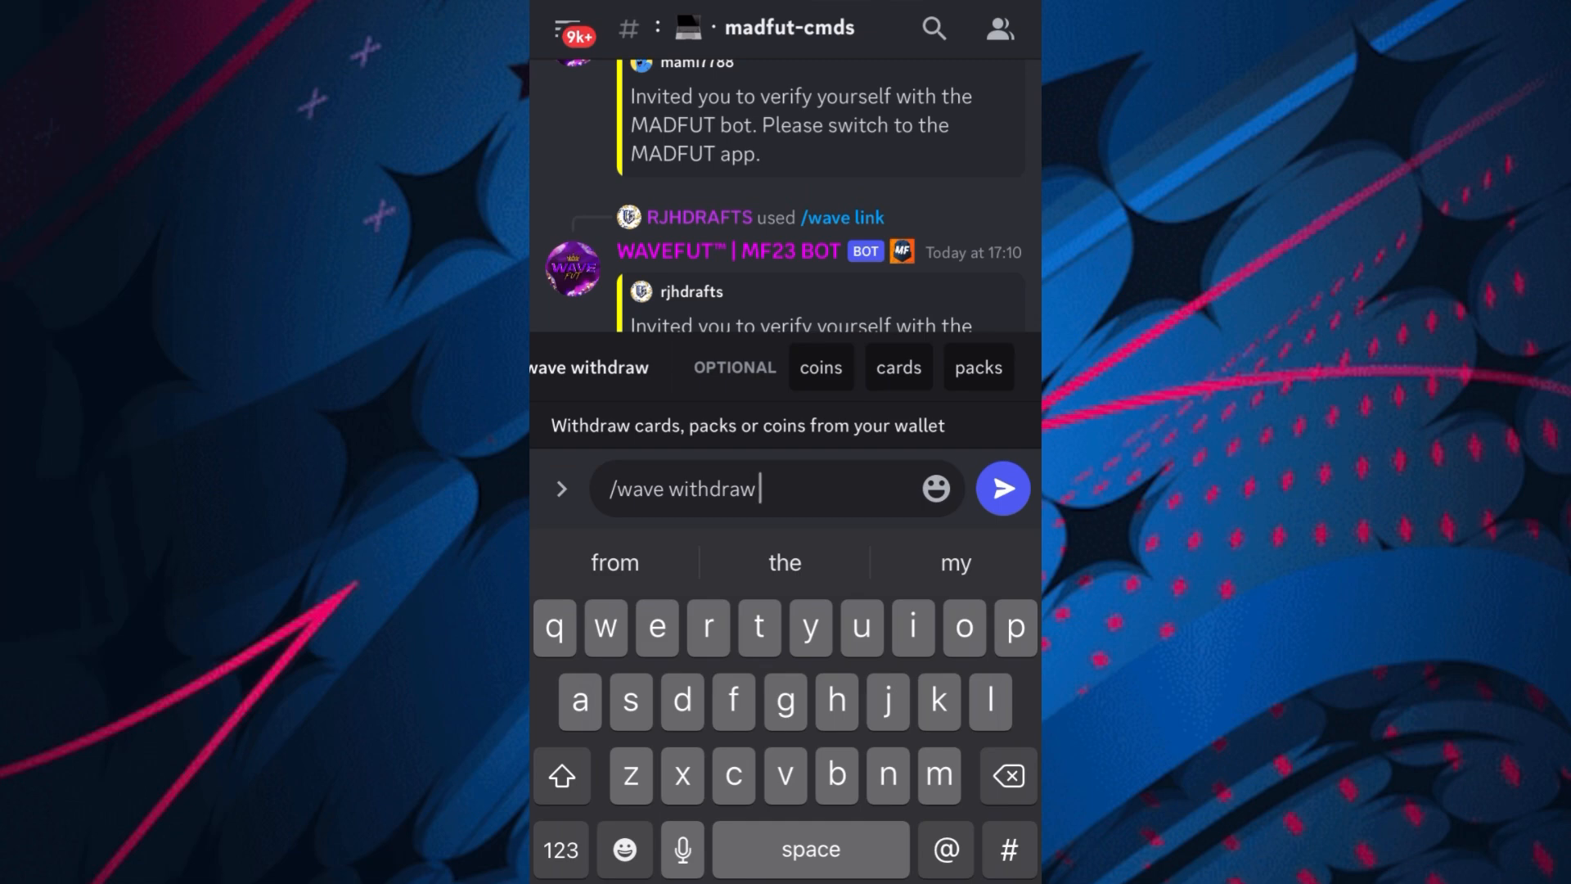
# Retype the /wave command variants and browse its suggestions to find claim-bot-trades.
pyautogui.press('Backspace')
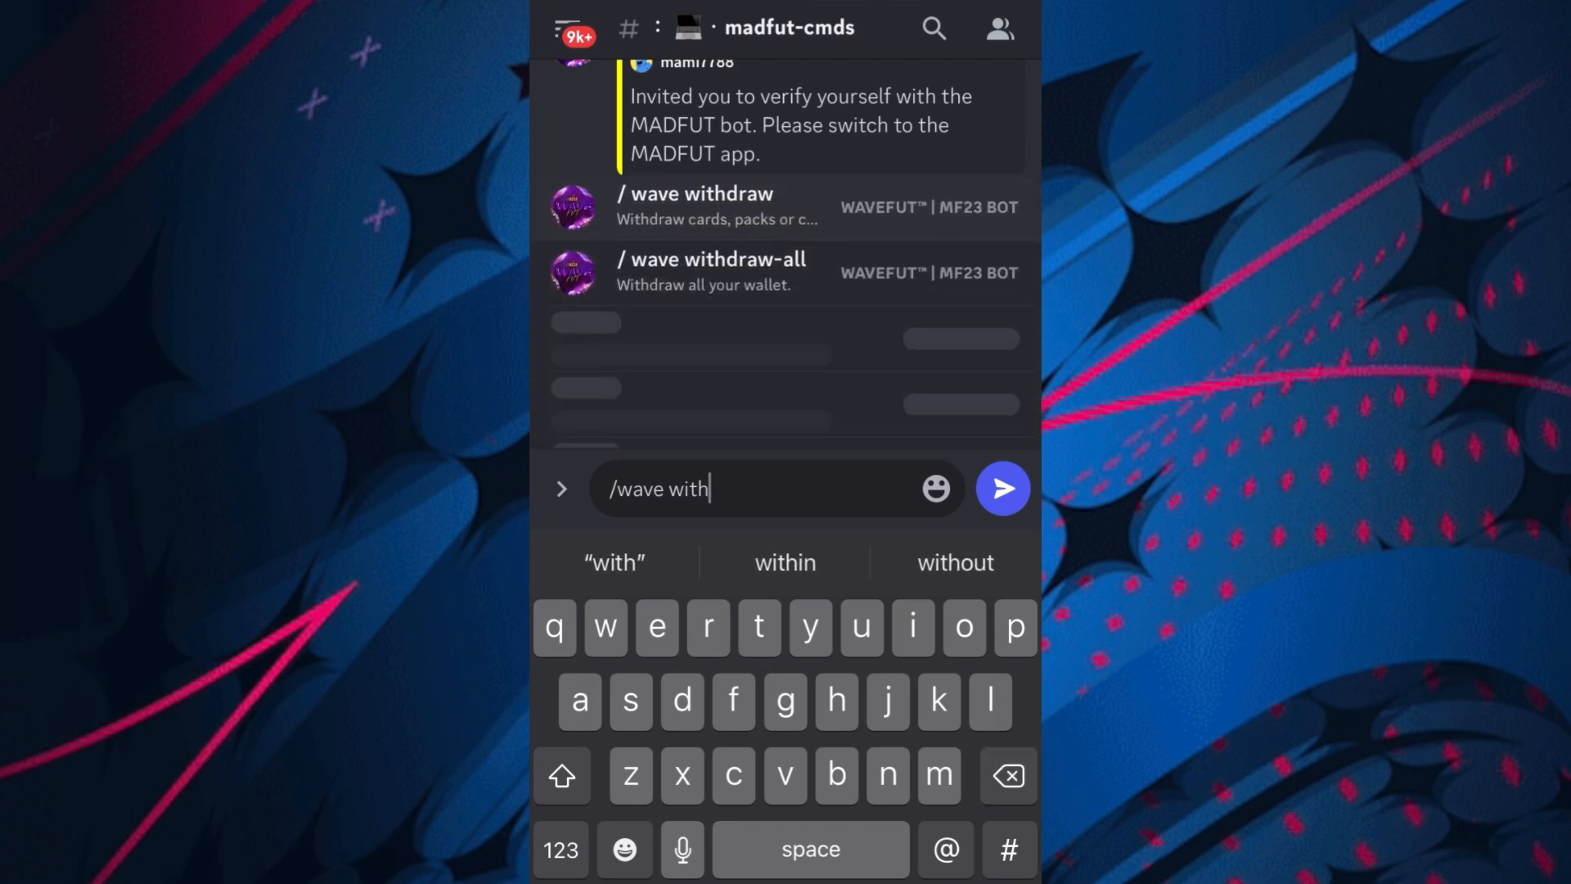
pyautogui.press('backspace')
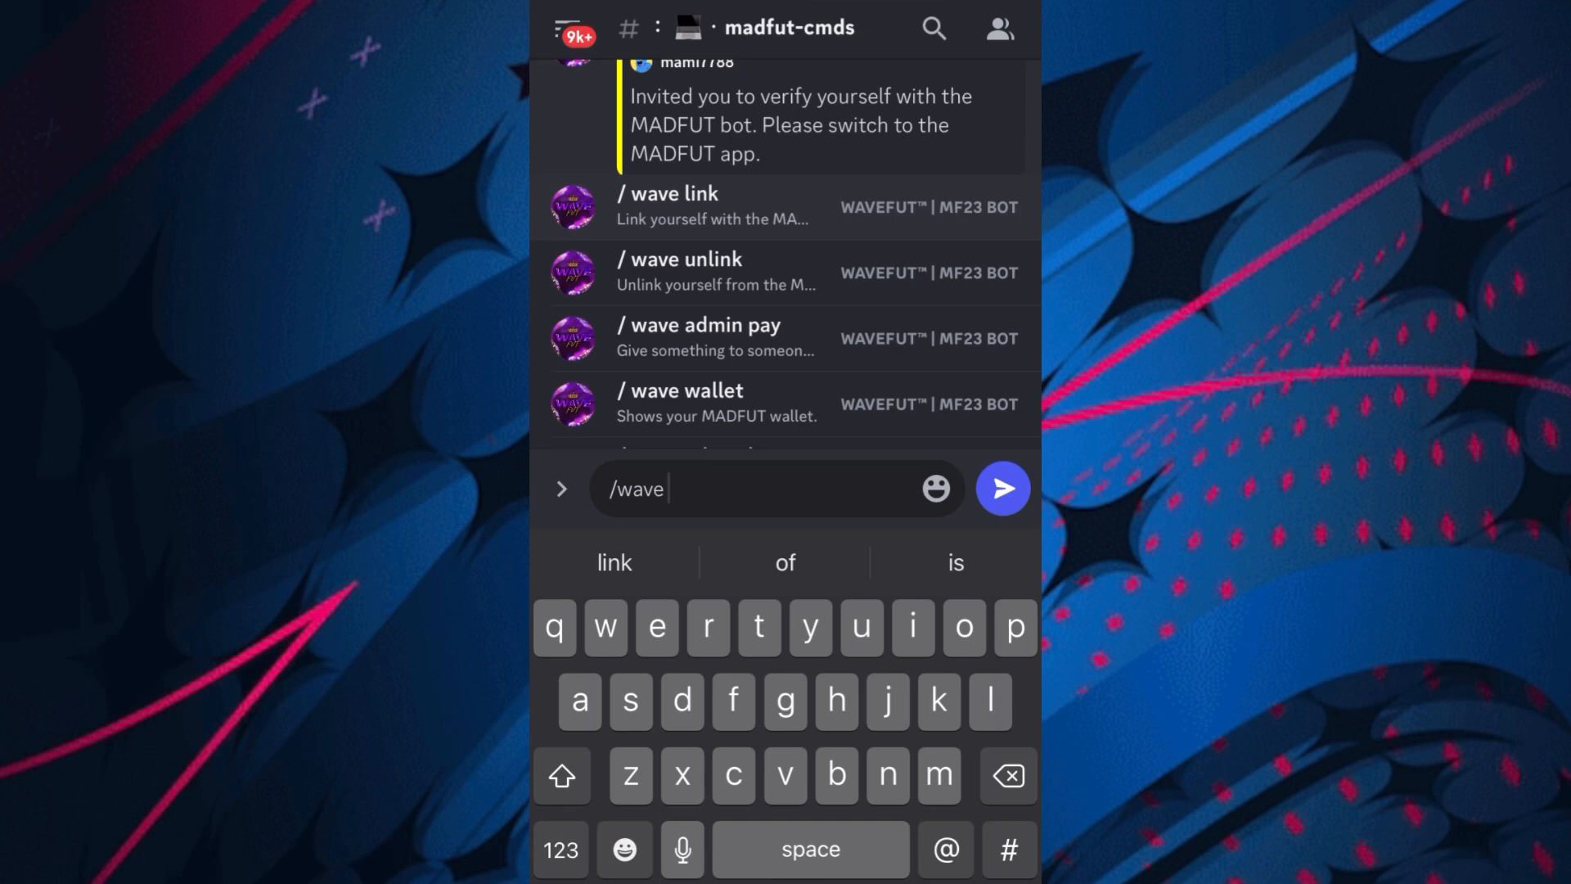
pyautogui.write('bot')
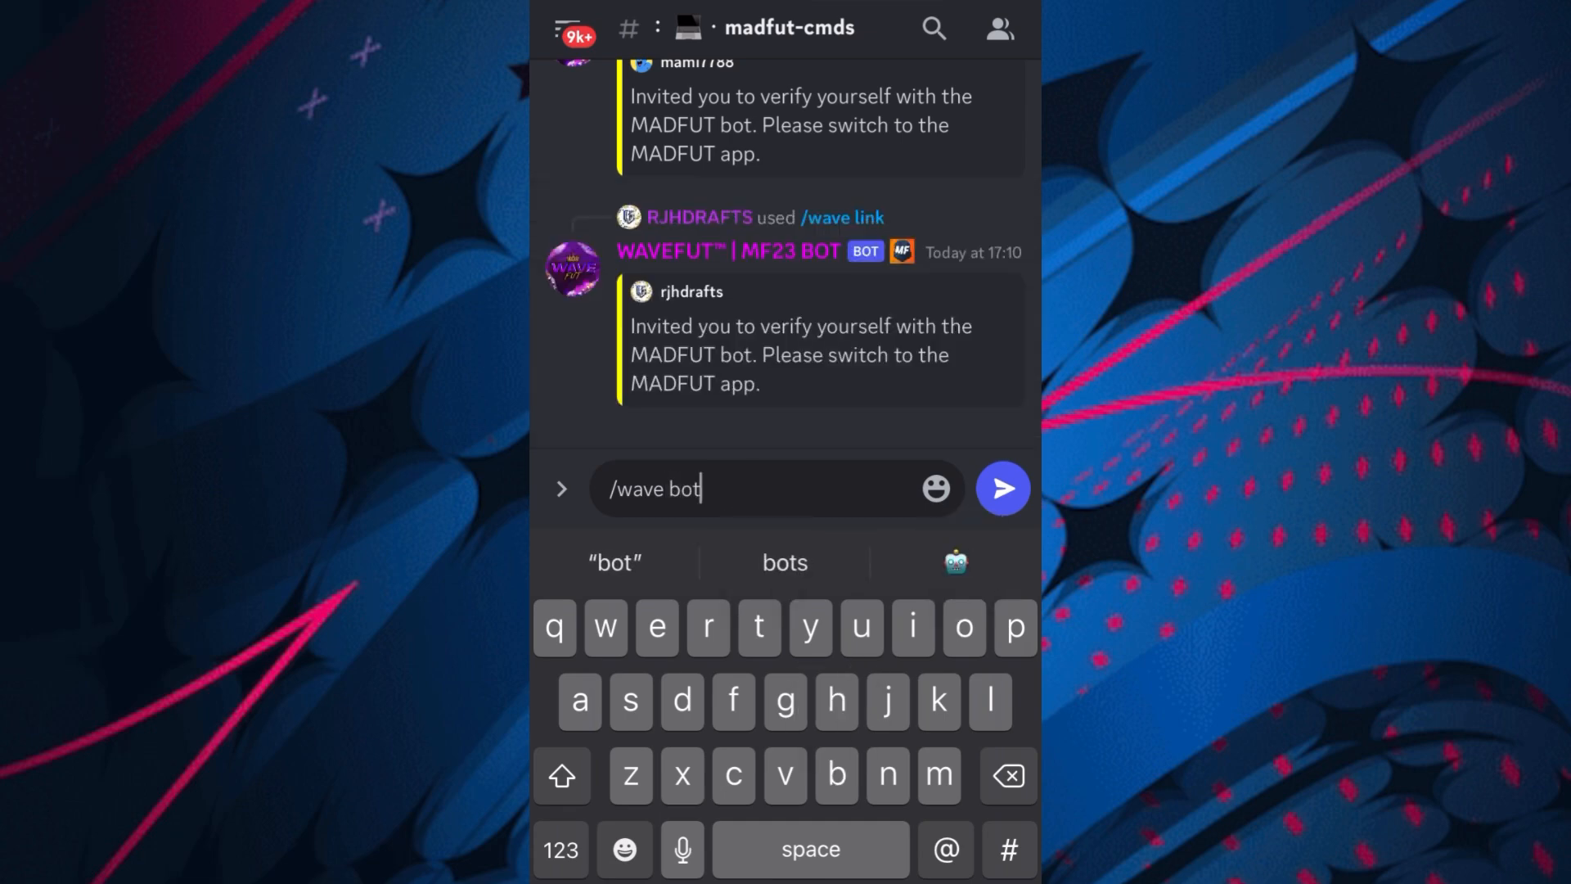
pyautogui.press('backspace')
pyautogui.write('/b')
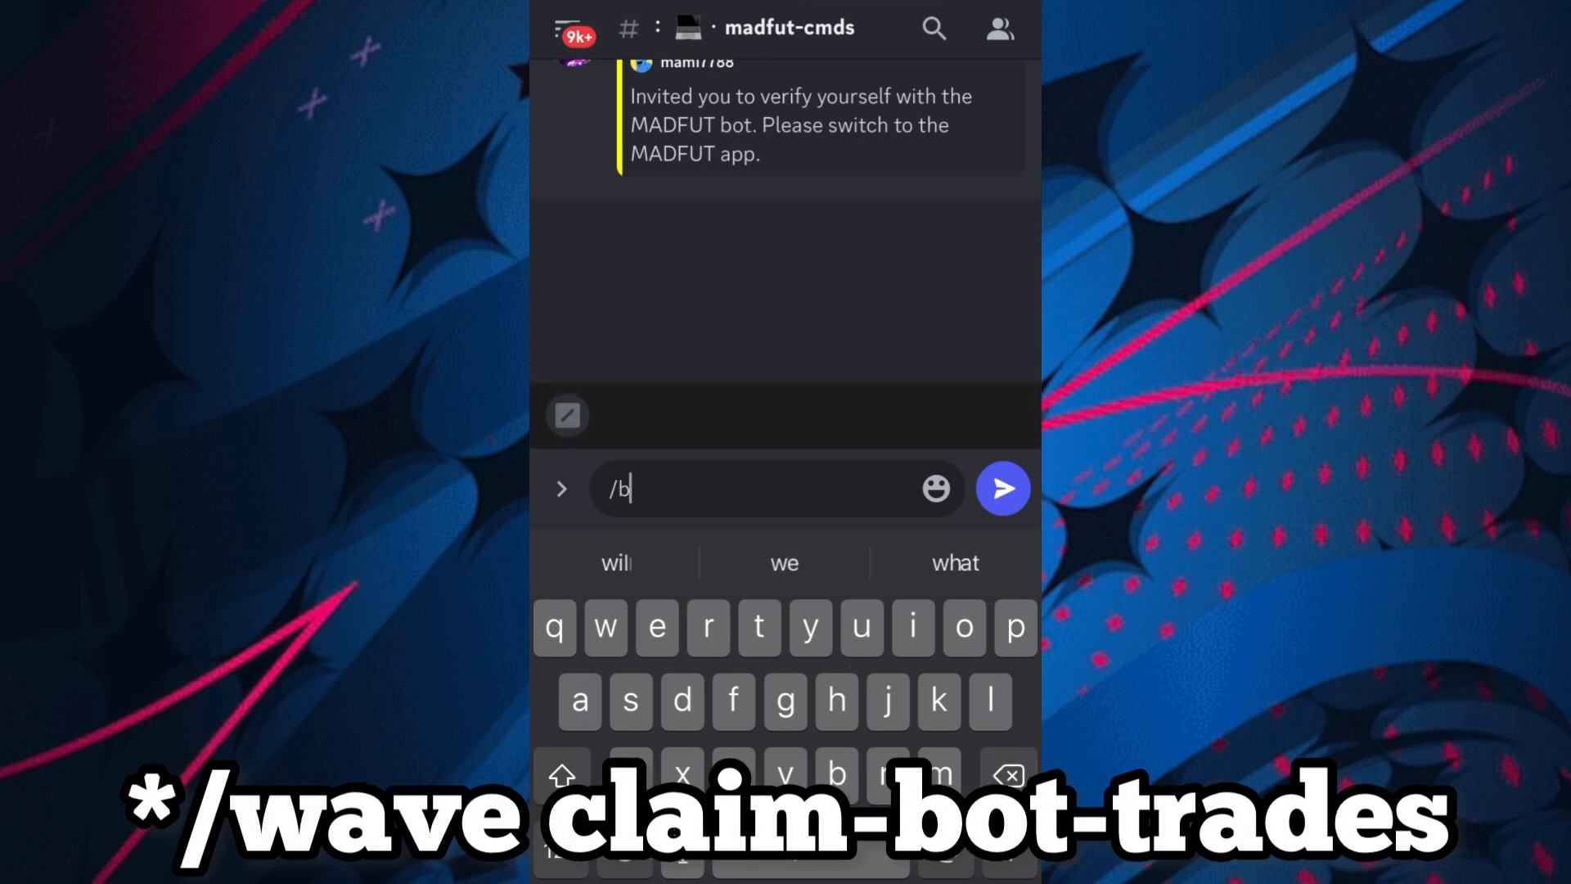
pyautogui.write('ot')
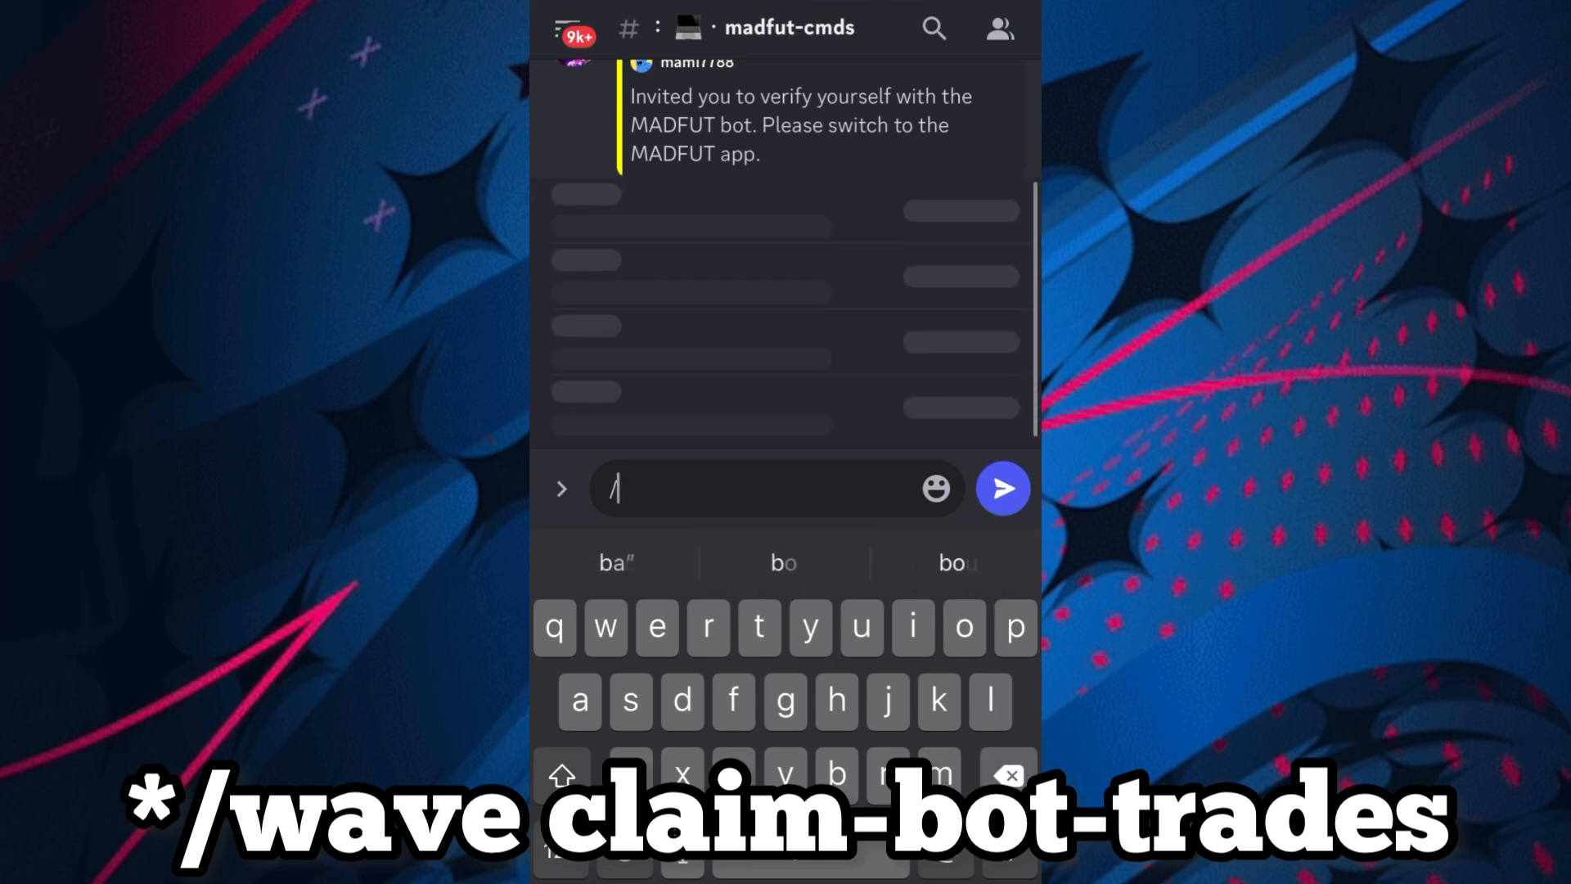
pyautogui.write('wave')
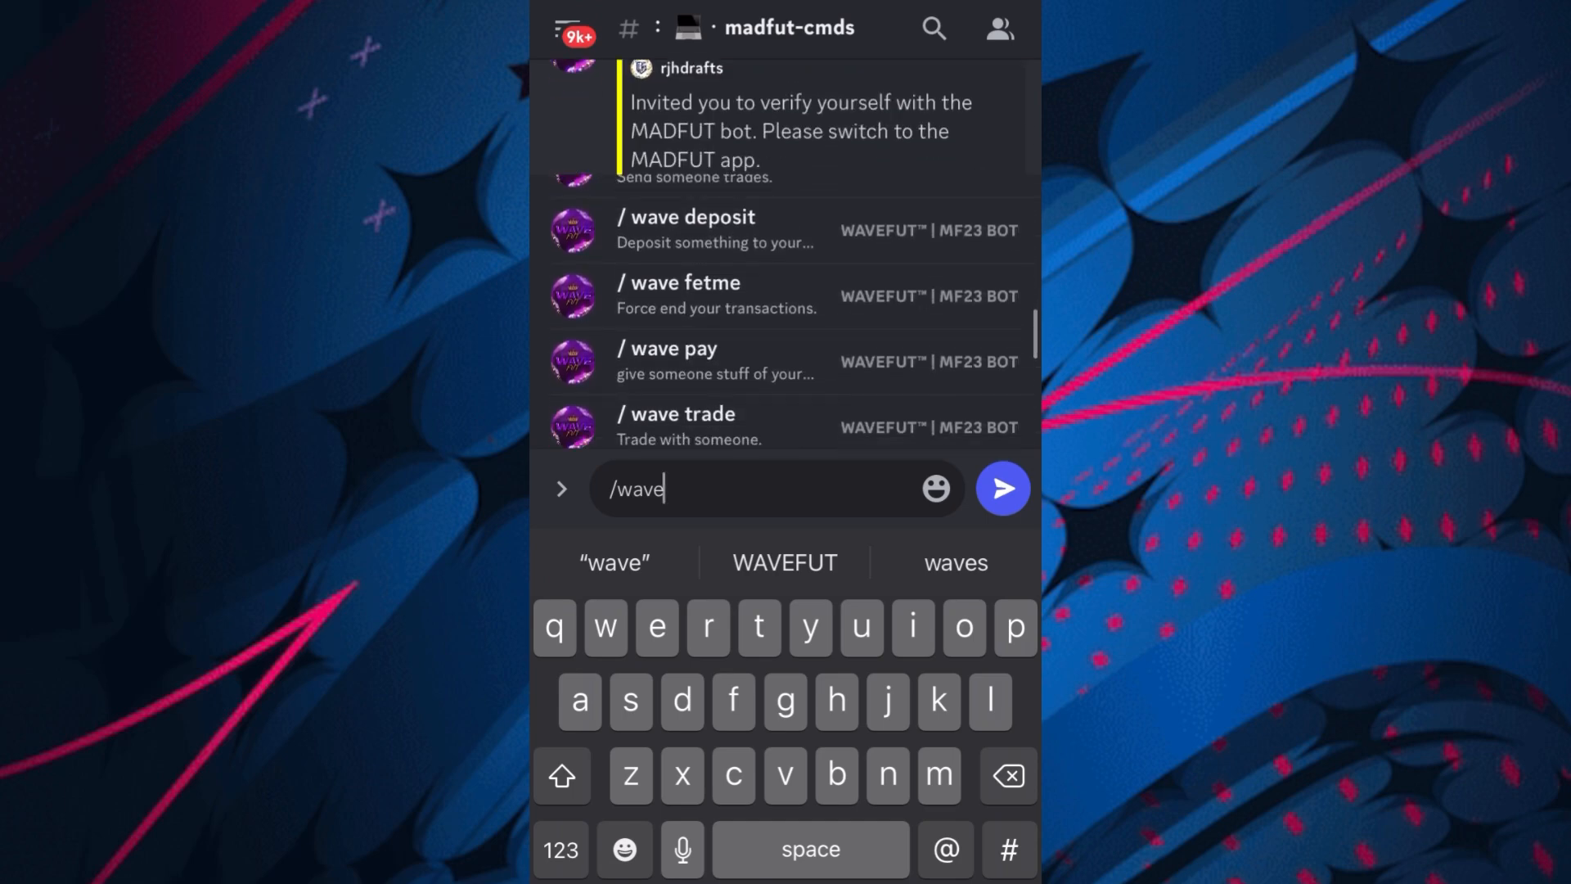
pyautogui.scroll(-3)
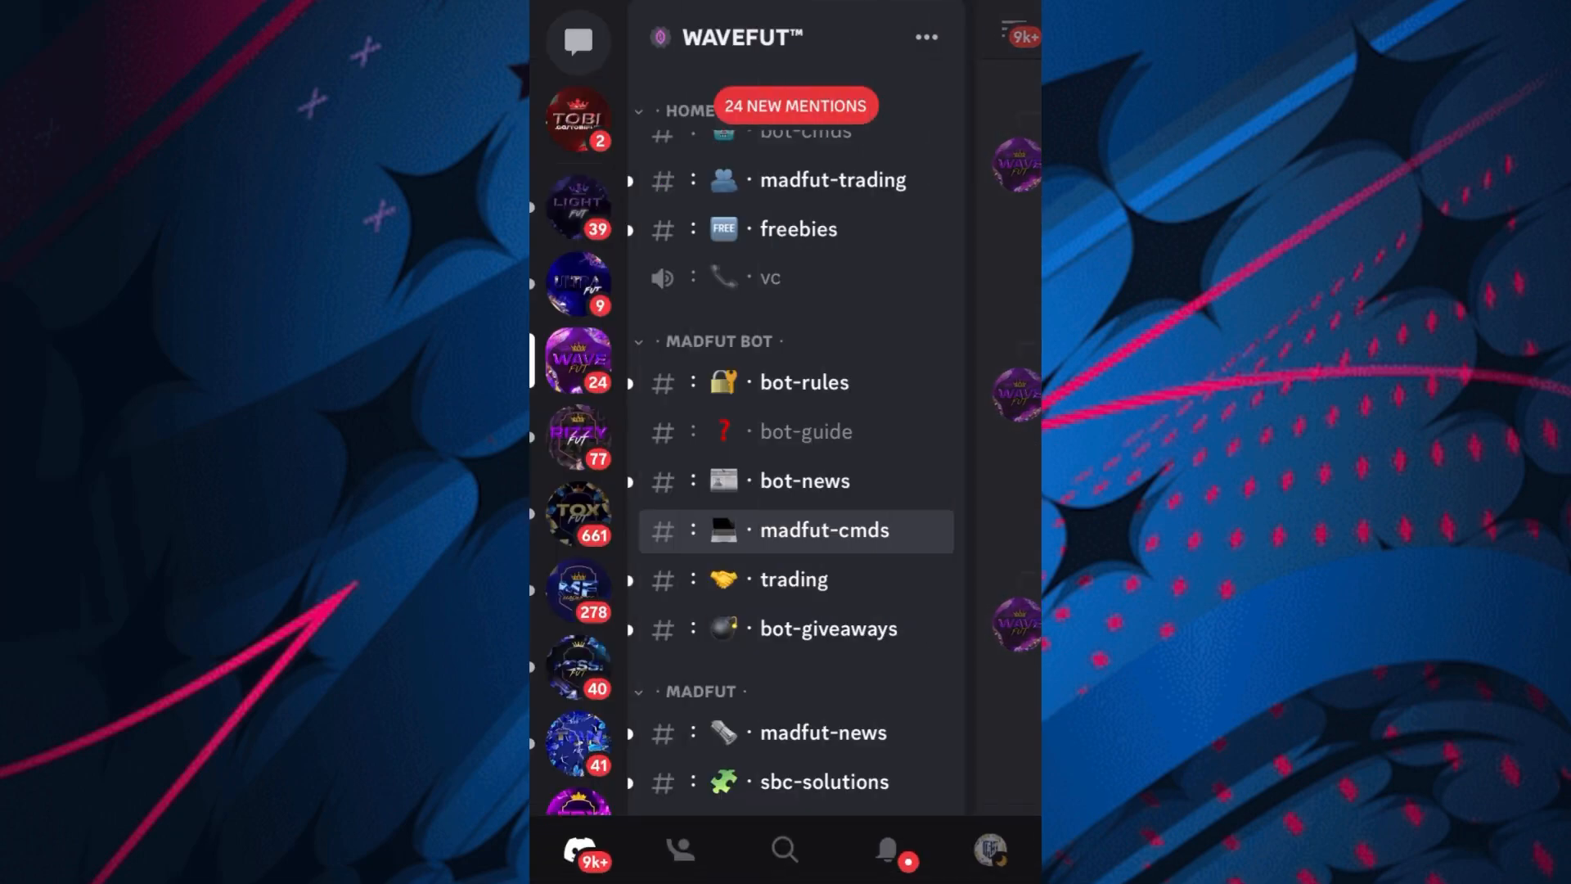
# Scroll the WAVEFUT channel list down to the Auction and FIFA categories.
pyautogui.scroll(-3)
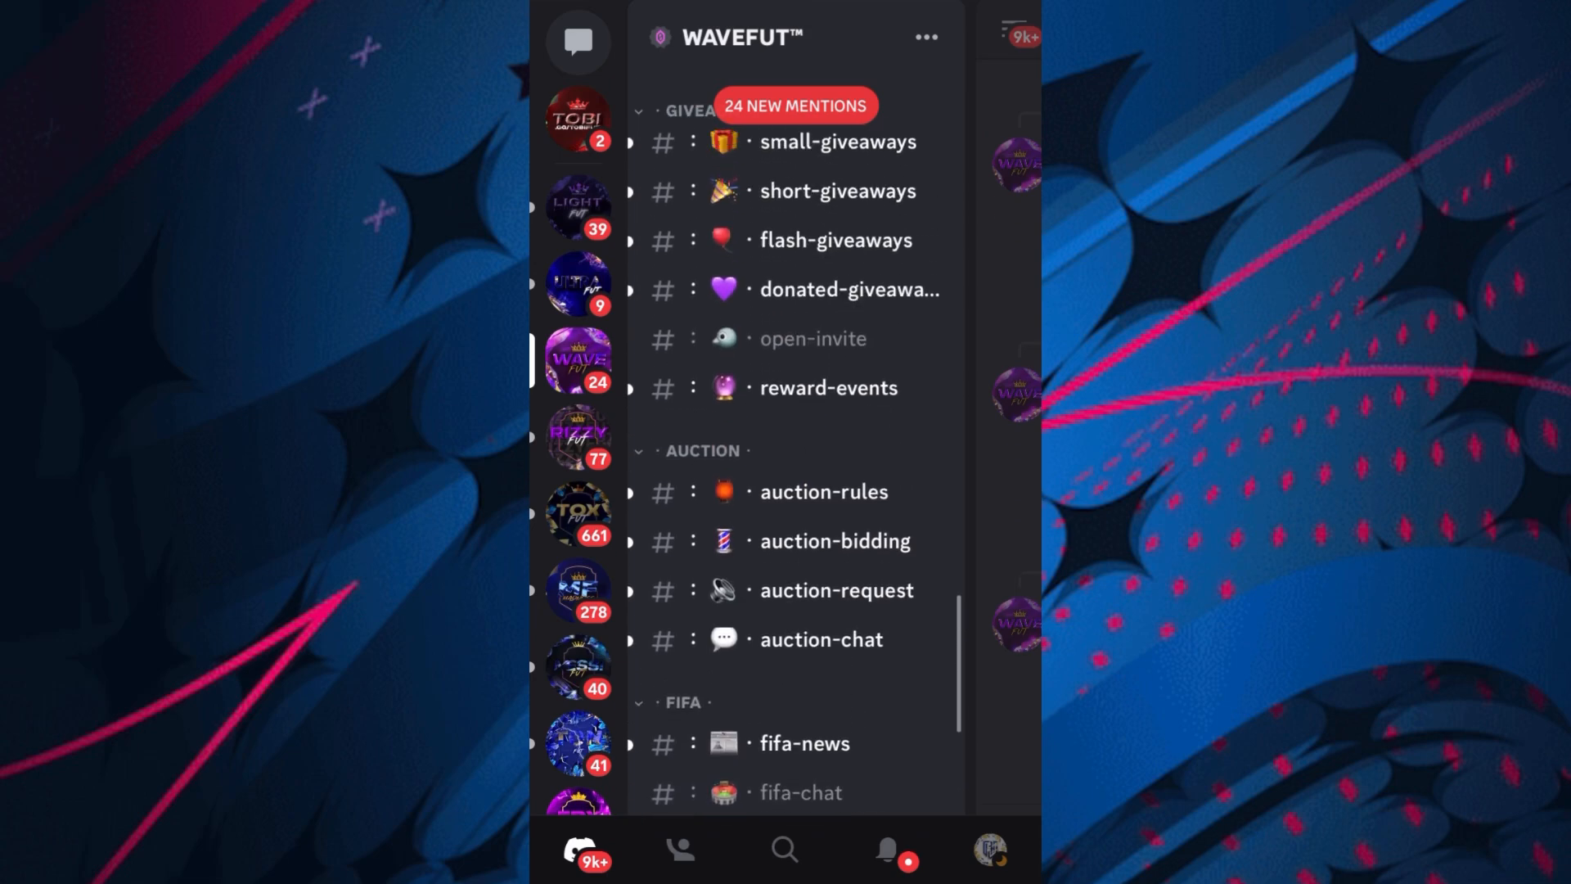
pyautogui.click(829, 388)
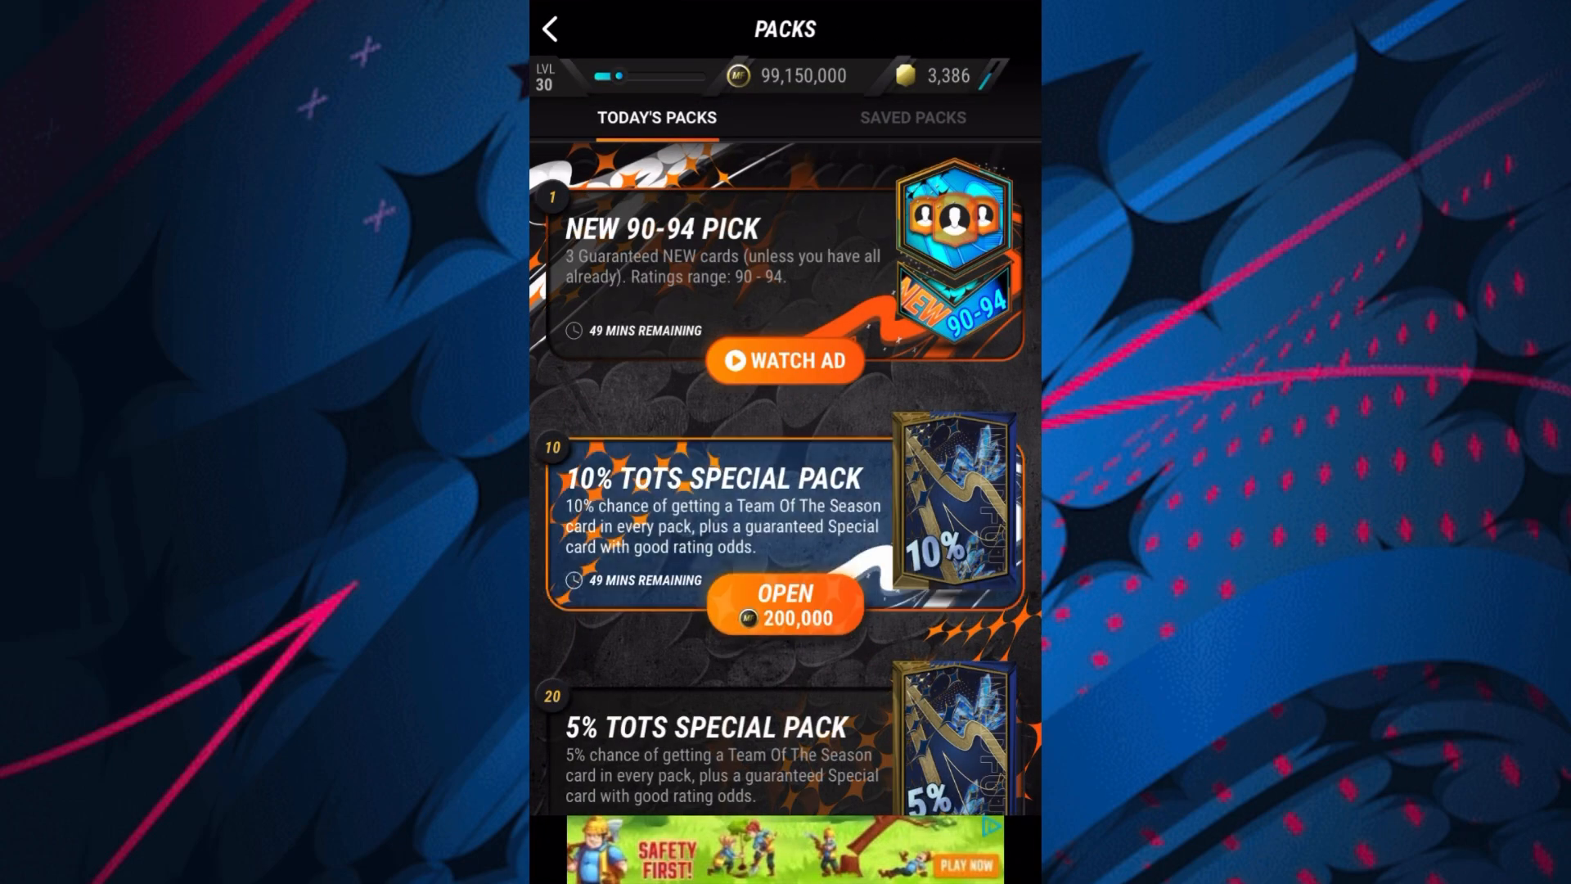
# Open two 10% TOTS Special Packs at 200,000 coins each and reveal the walkout card.
pyautogui.click(784, 604)
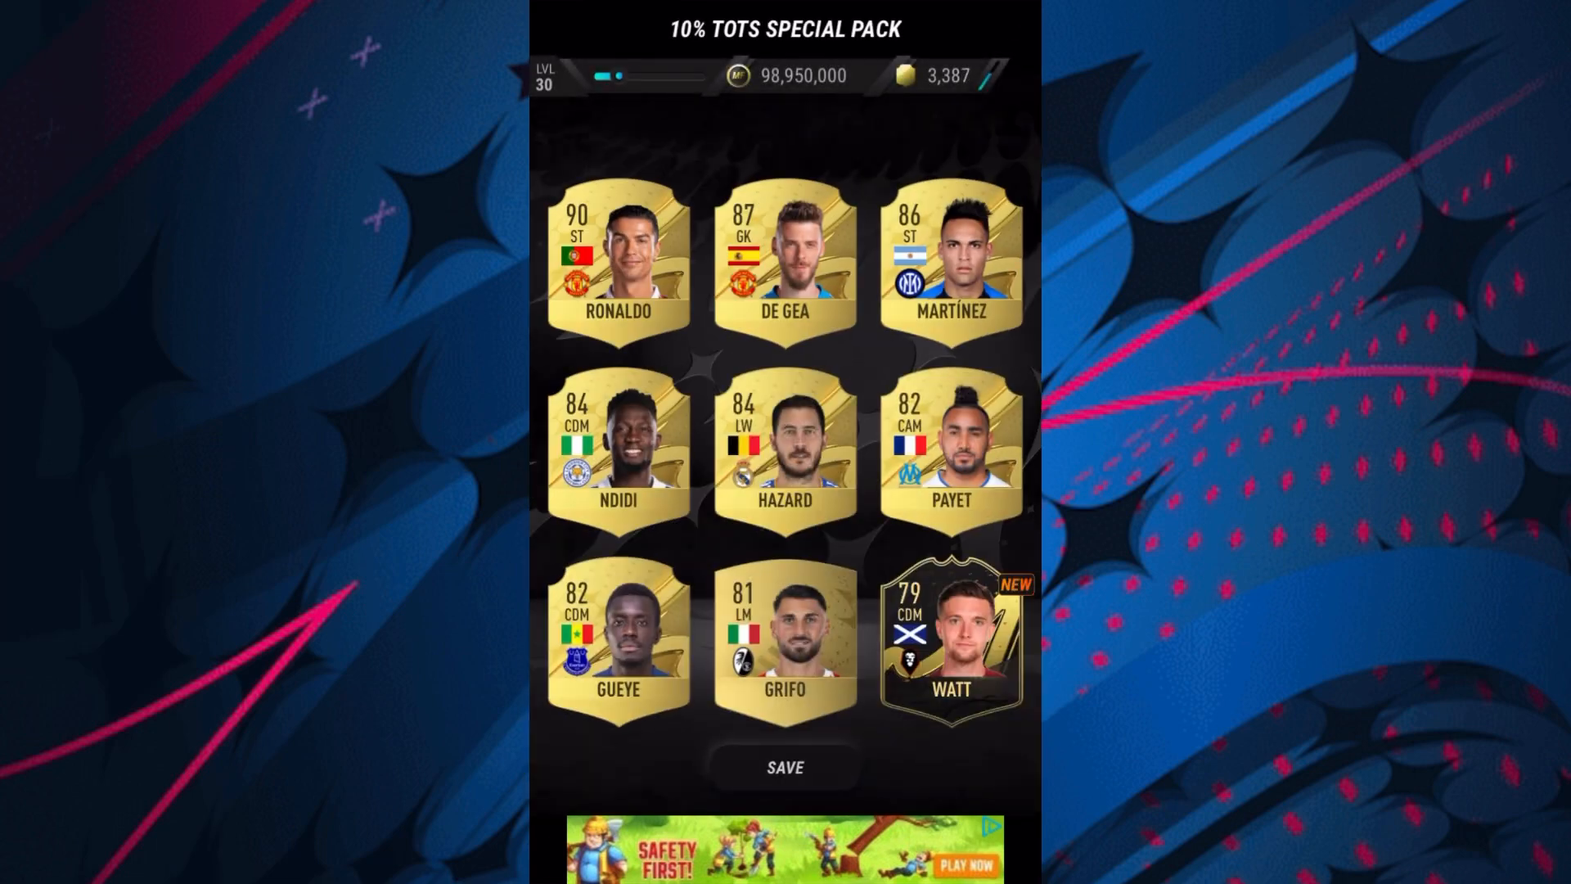
pyautogui.click(784, 767)
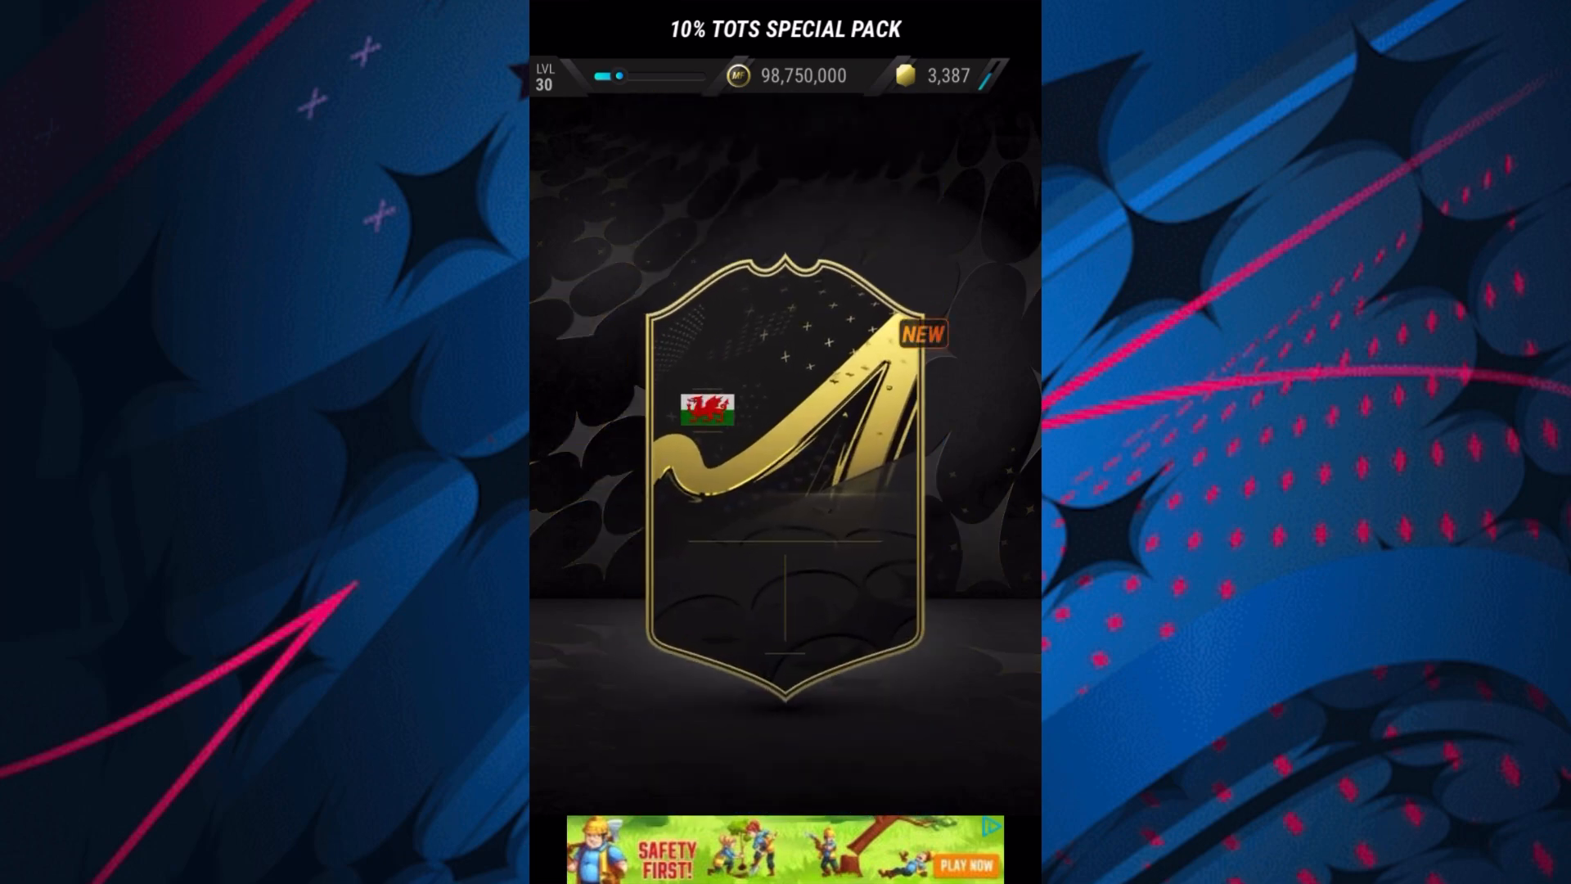
pyautogui.click(783, 457)
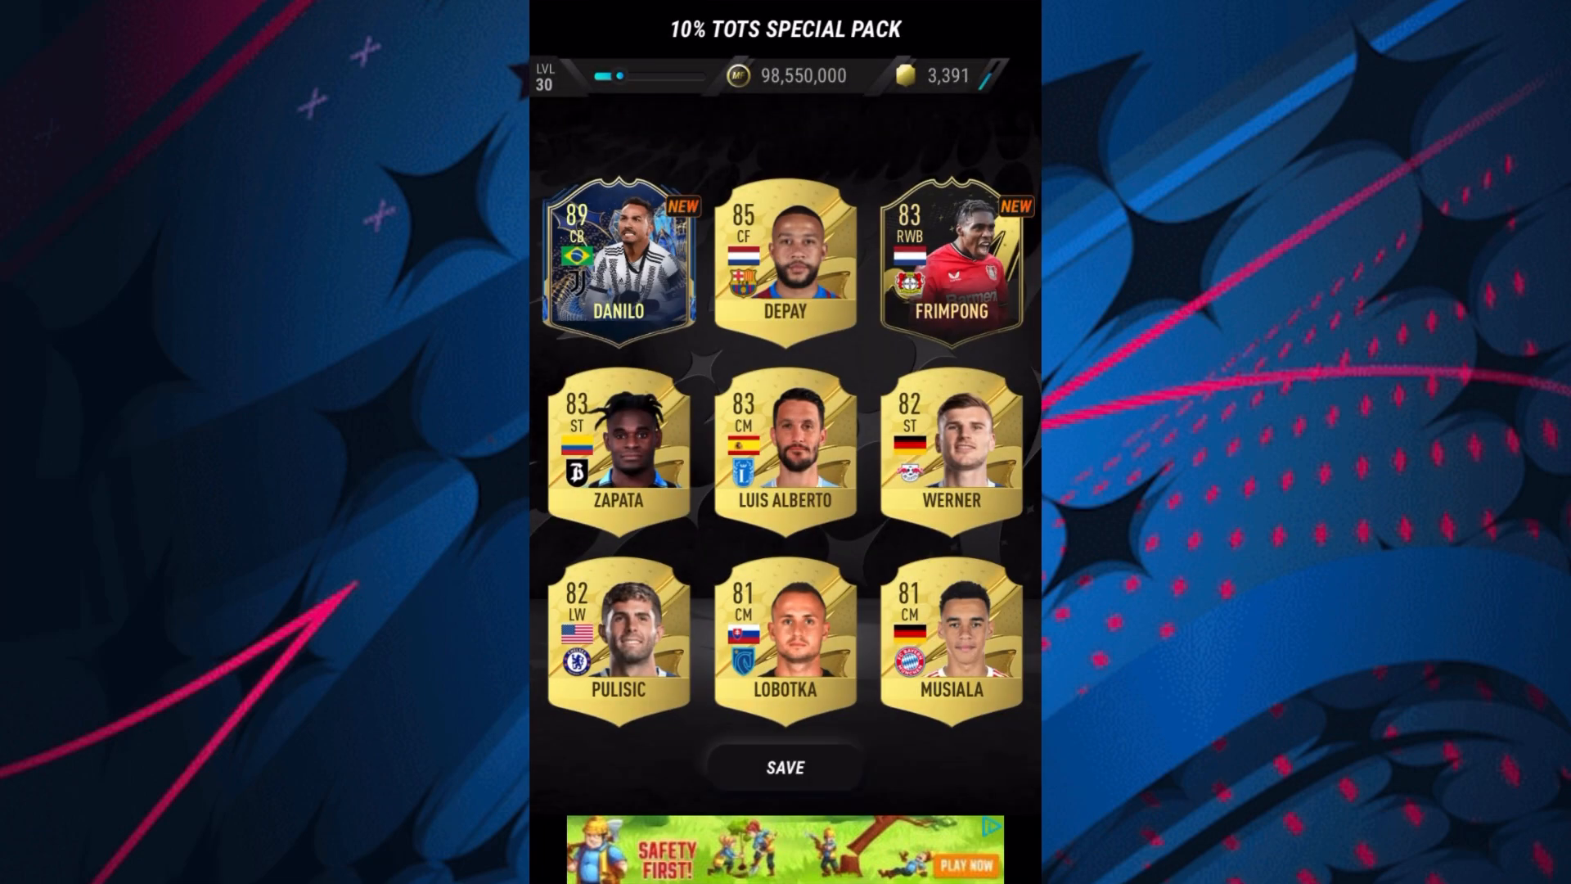
# Open further 10% TOTS Special Packs, pulling cards like TOTS Danilo.
pyautogui.click(786, 766)
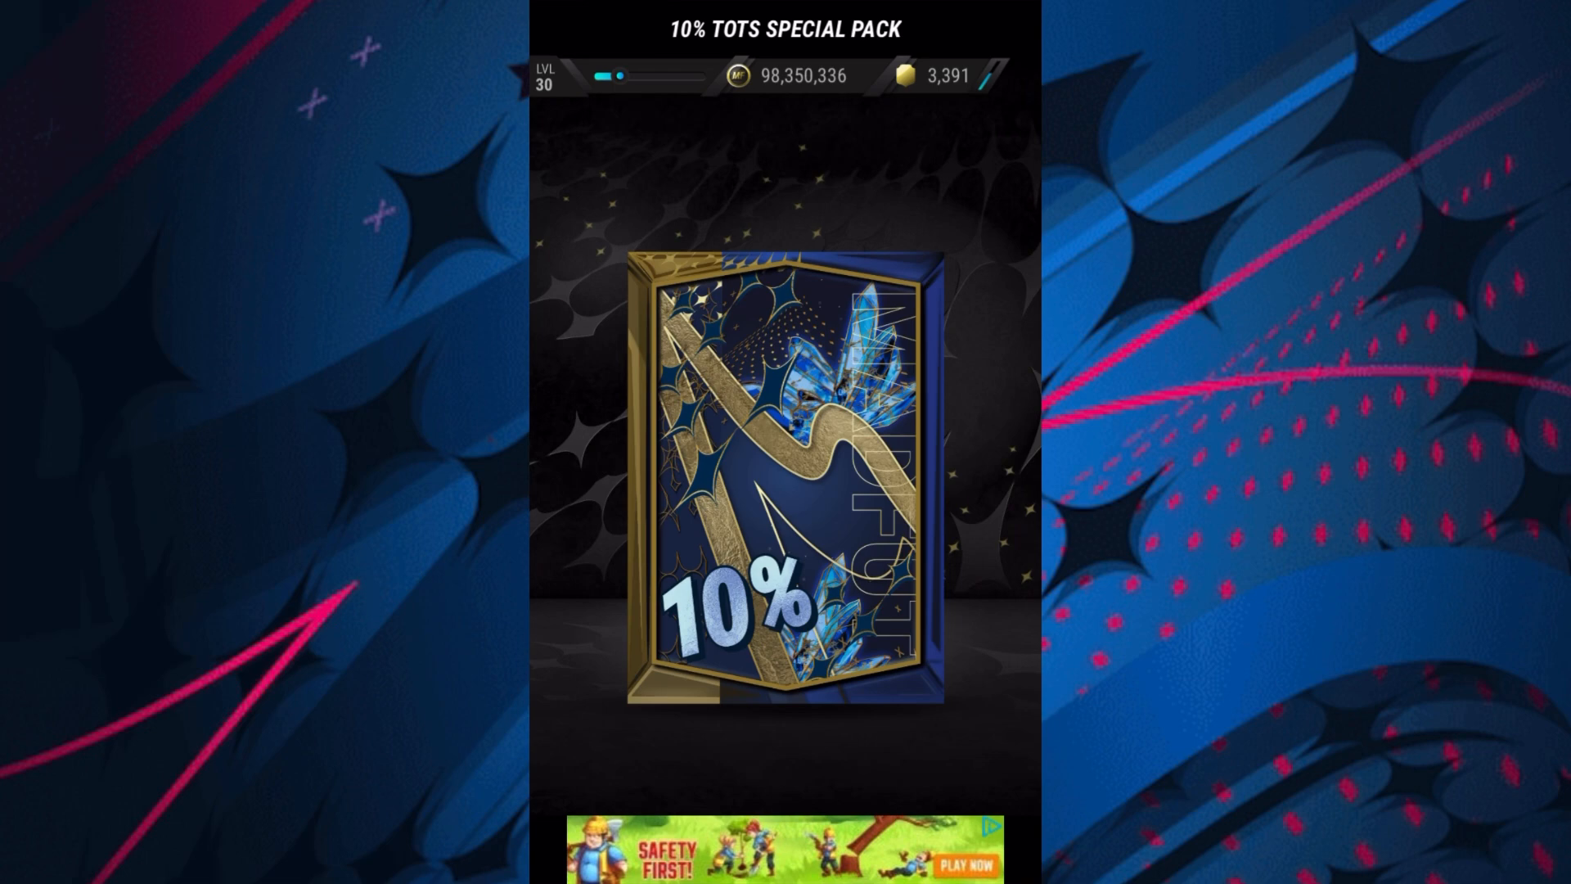
pyautogui.click(784, 482)
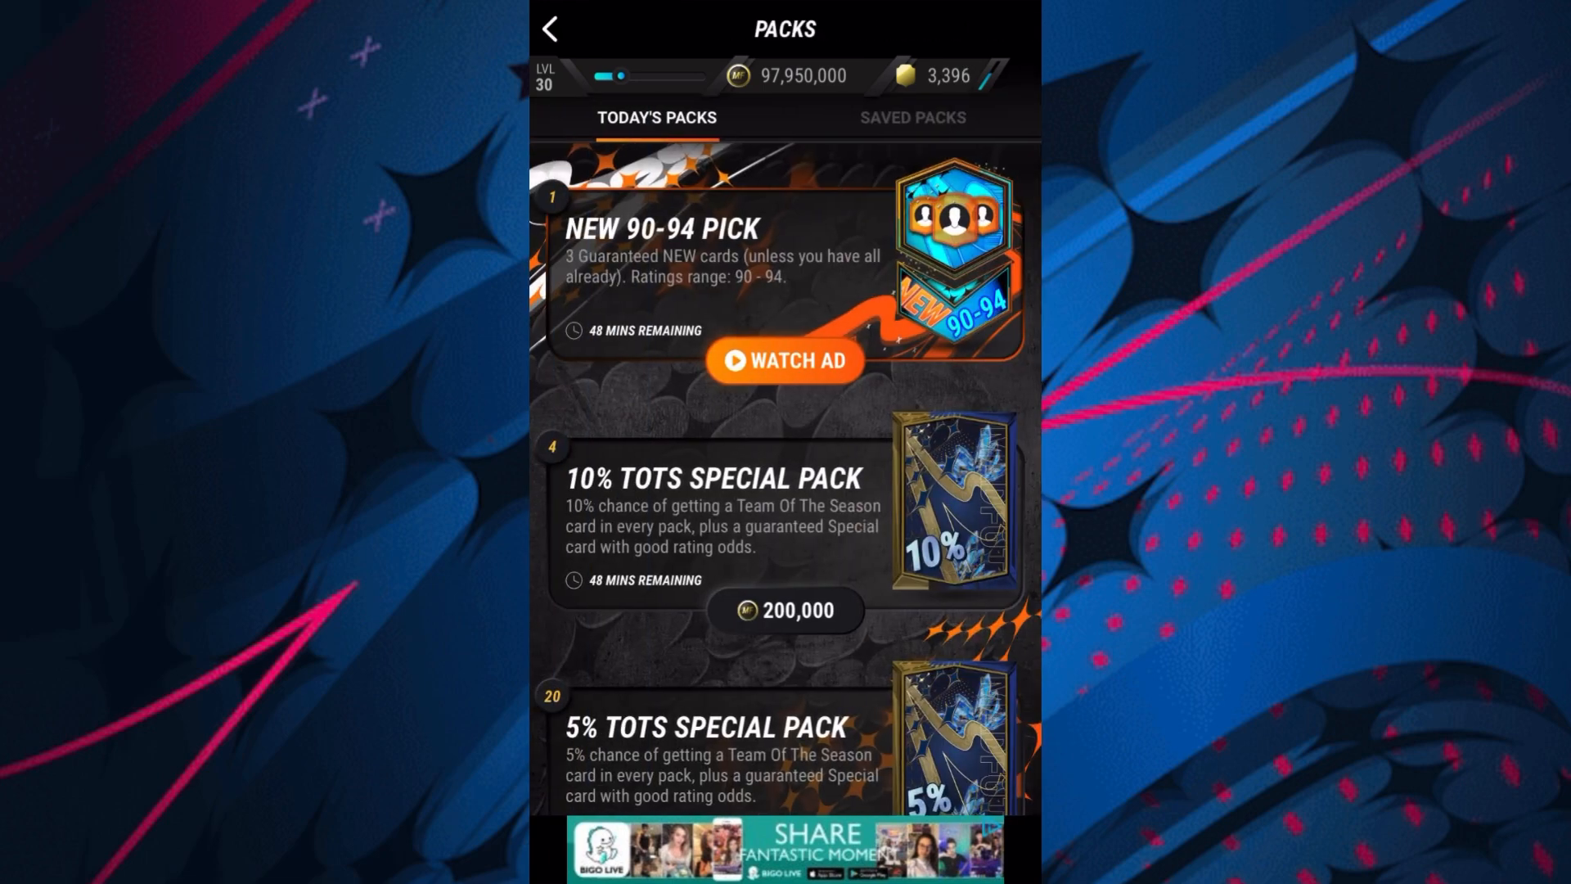
pyautogui.click(783, 609)
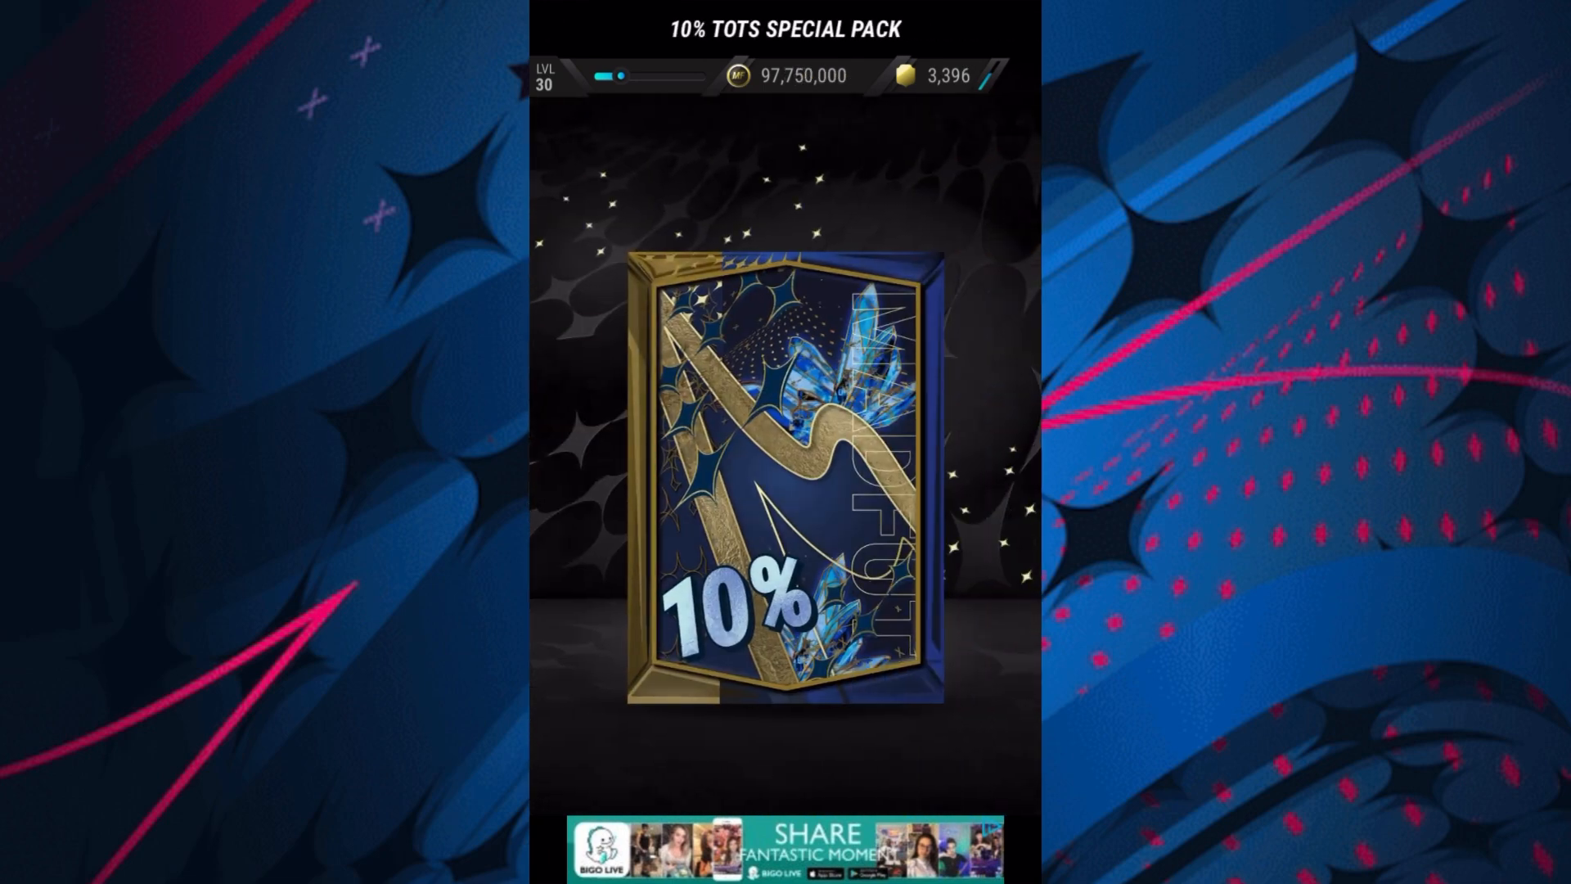